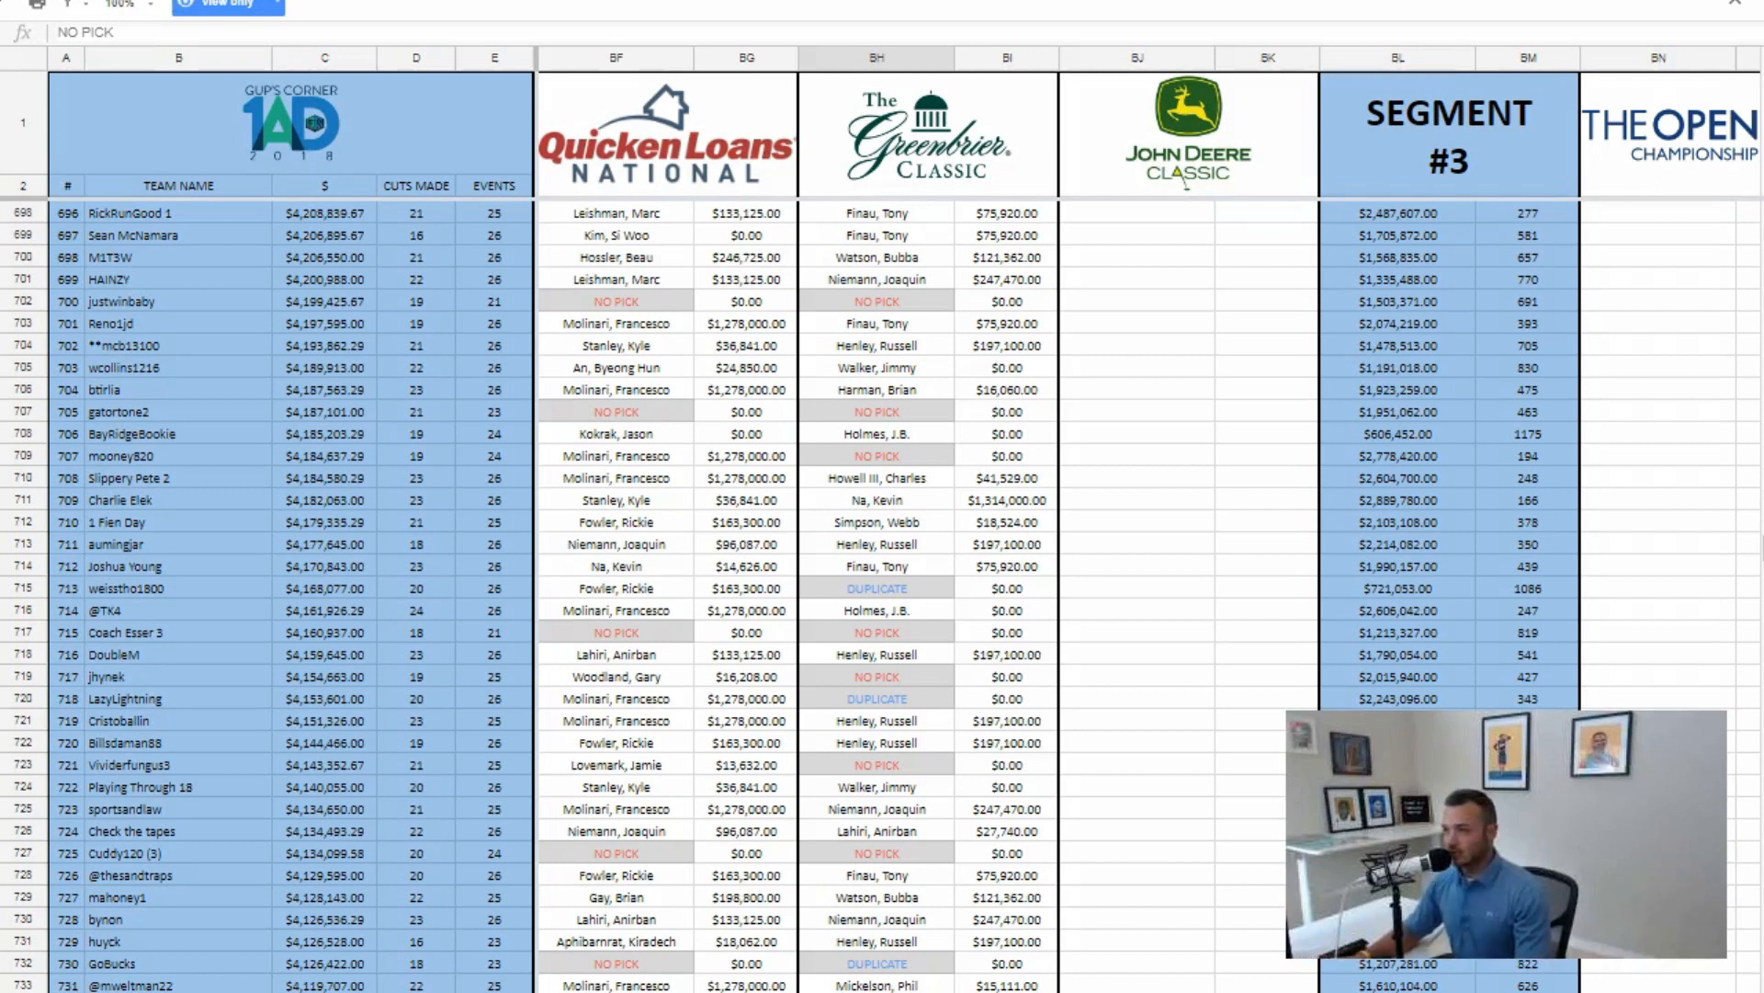
mouse_move(923, 681)
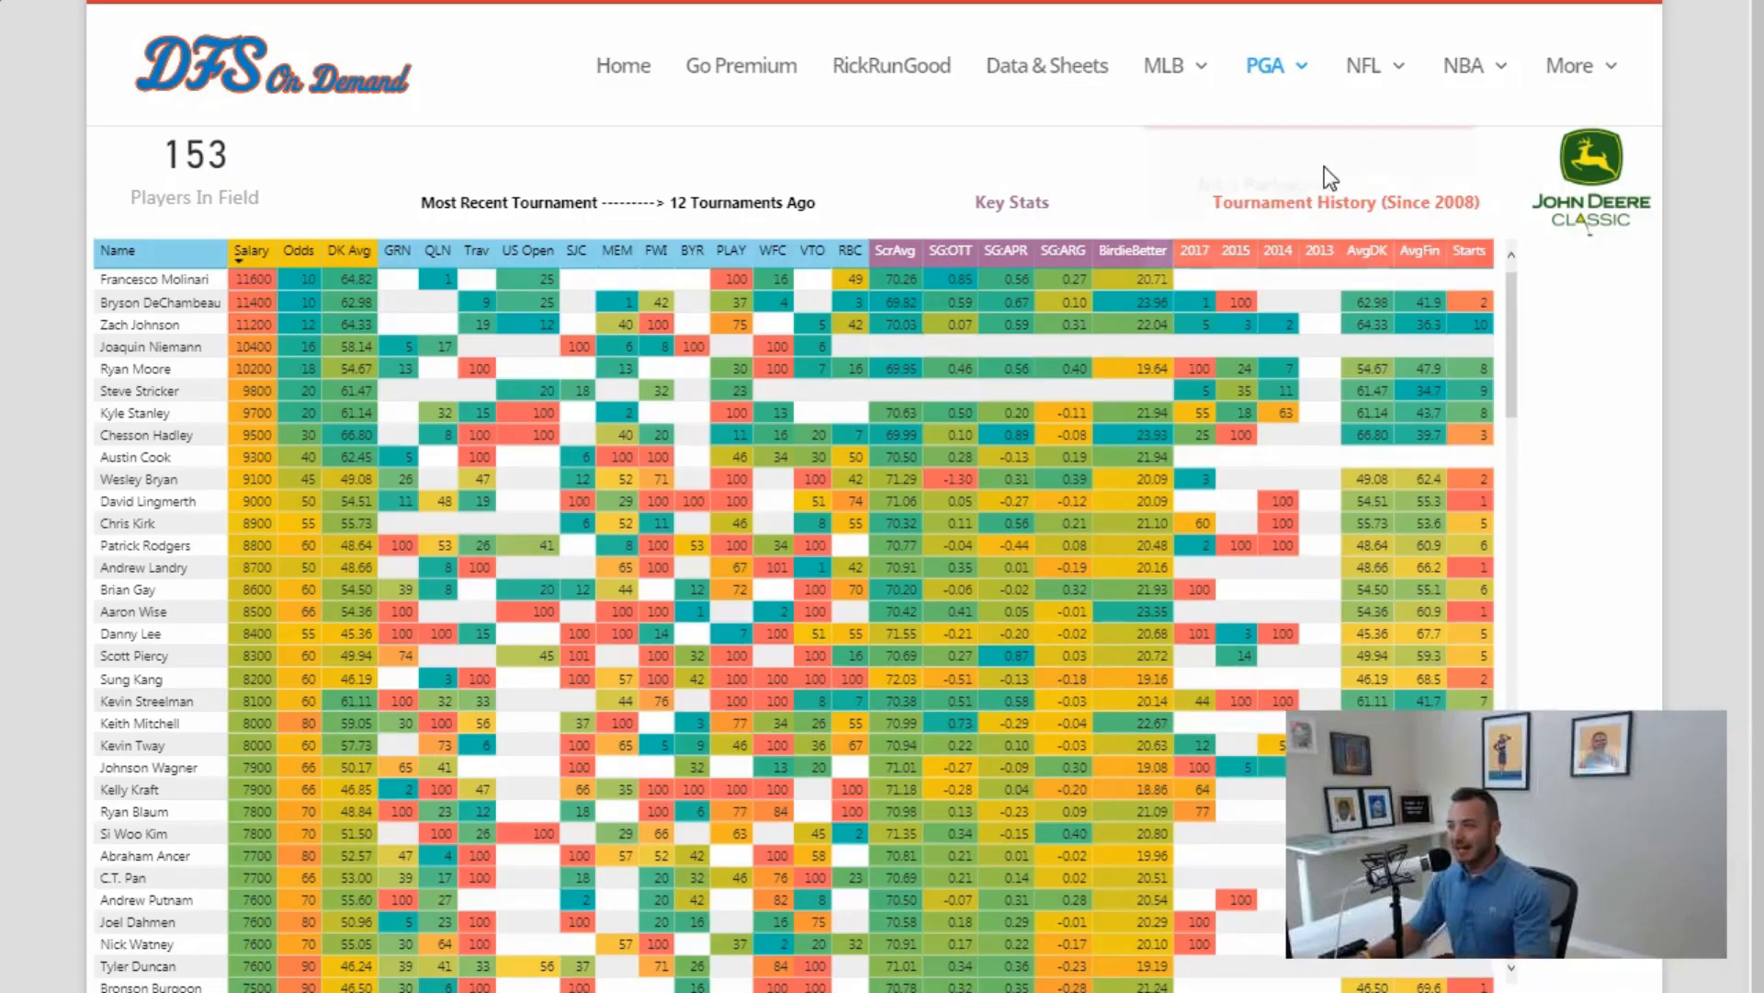
mouse_move(1646, 501)
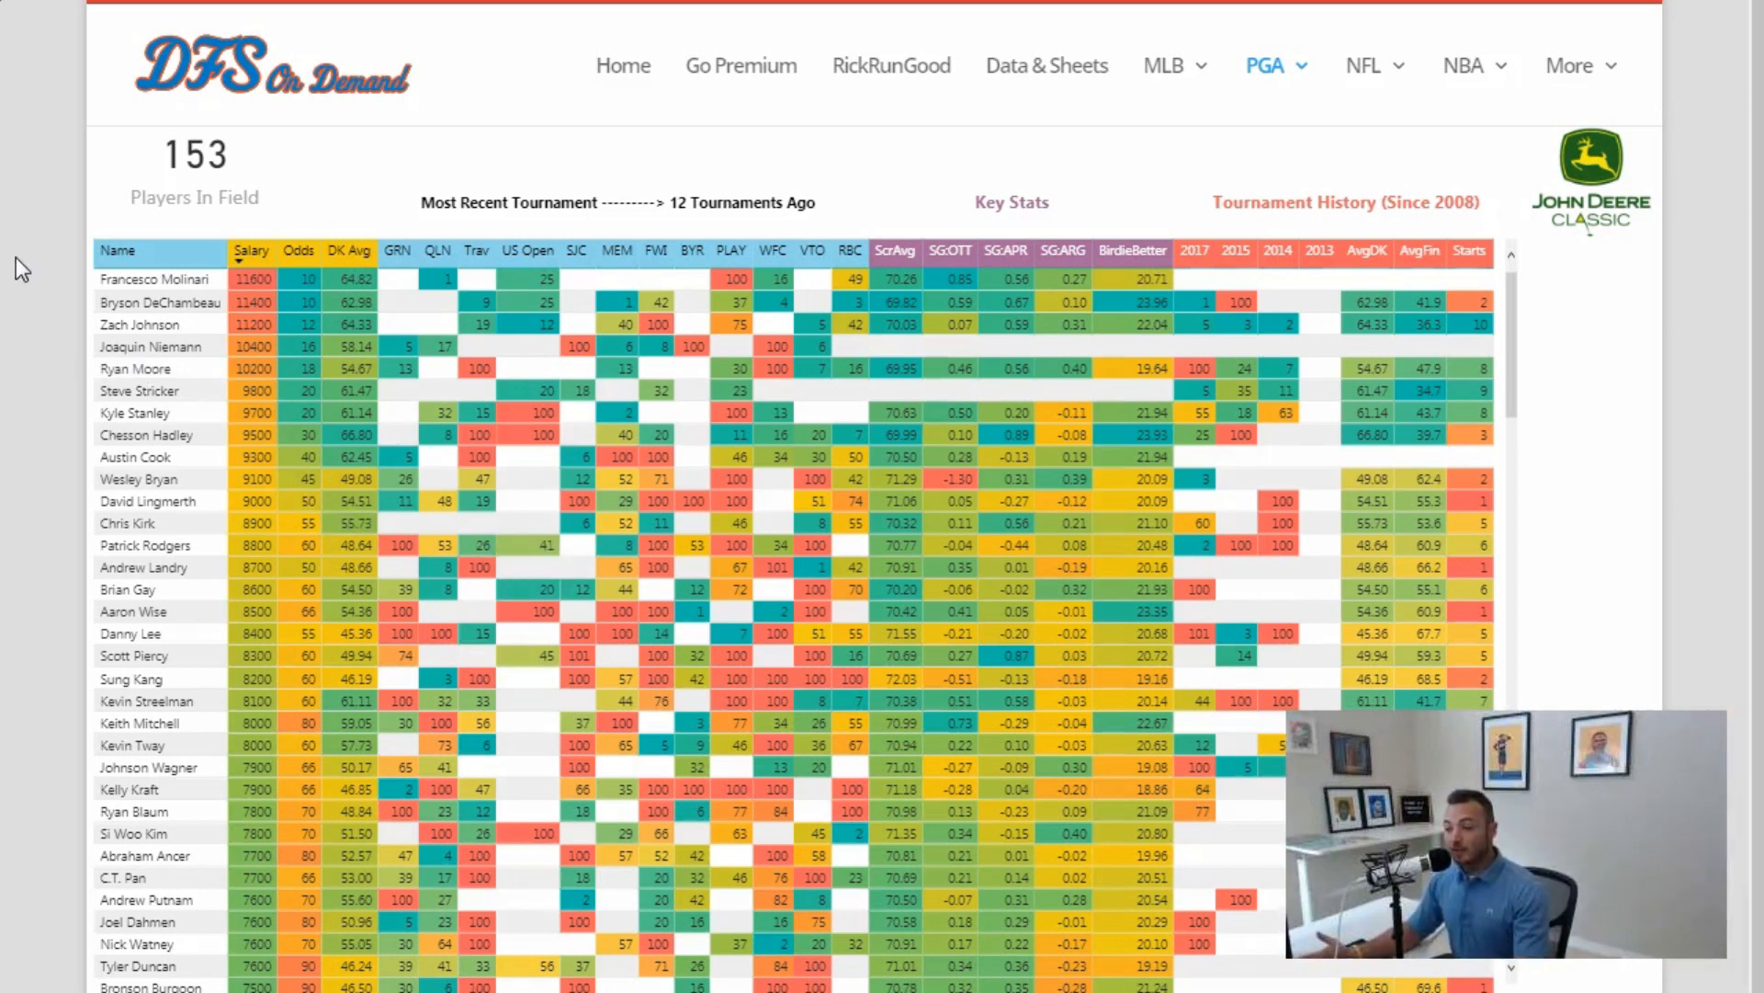
mouse_move(375, 231)
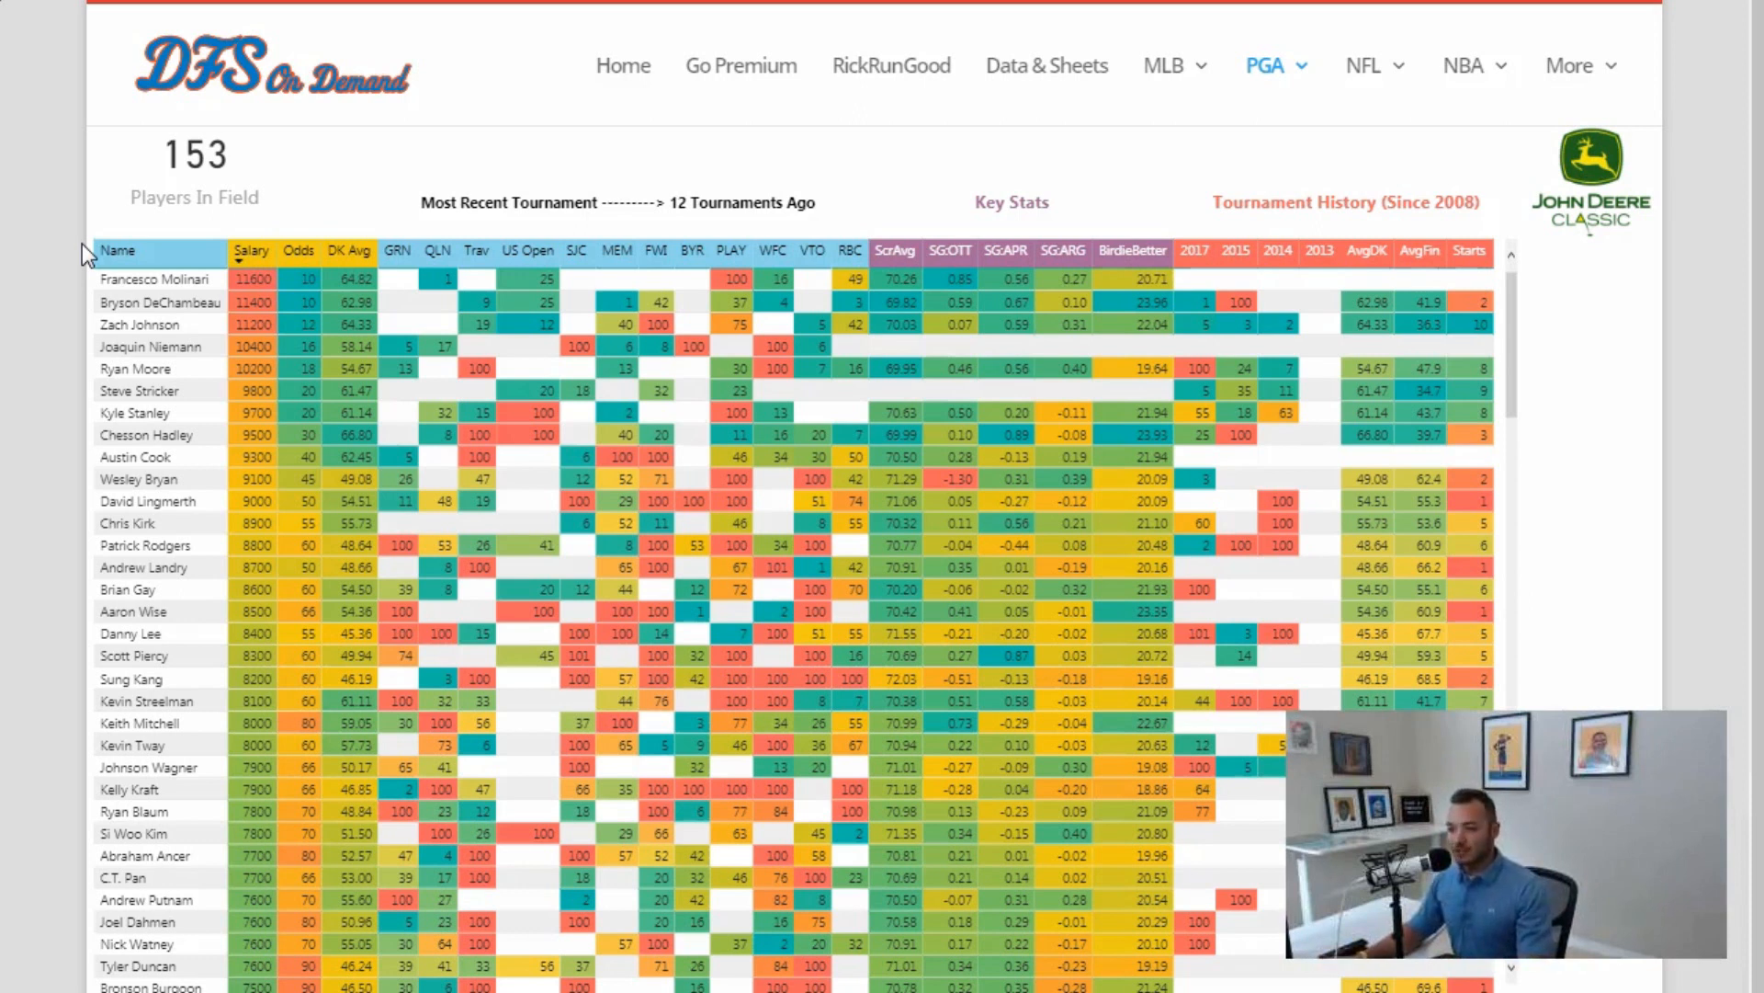
mouse_move(40, 221)
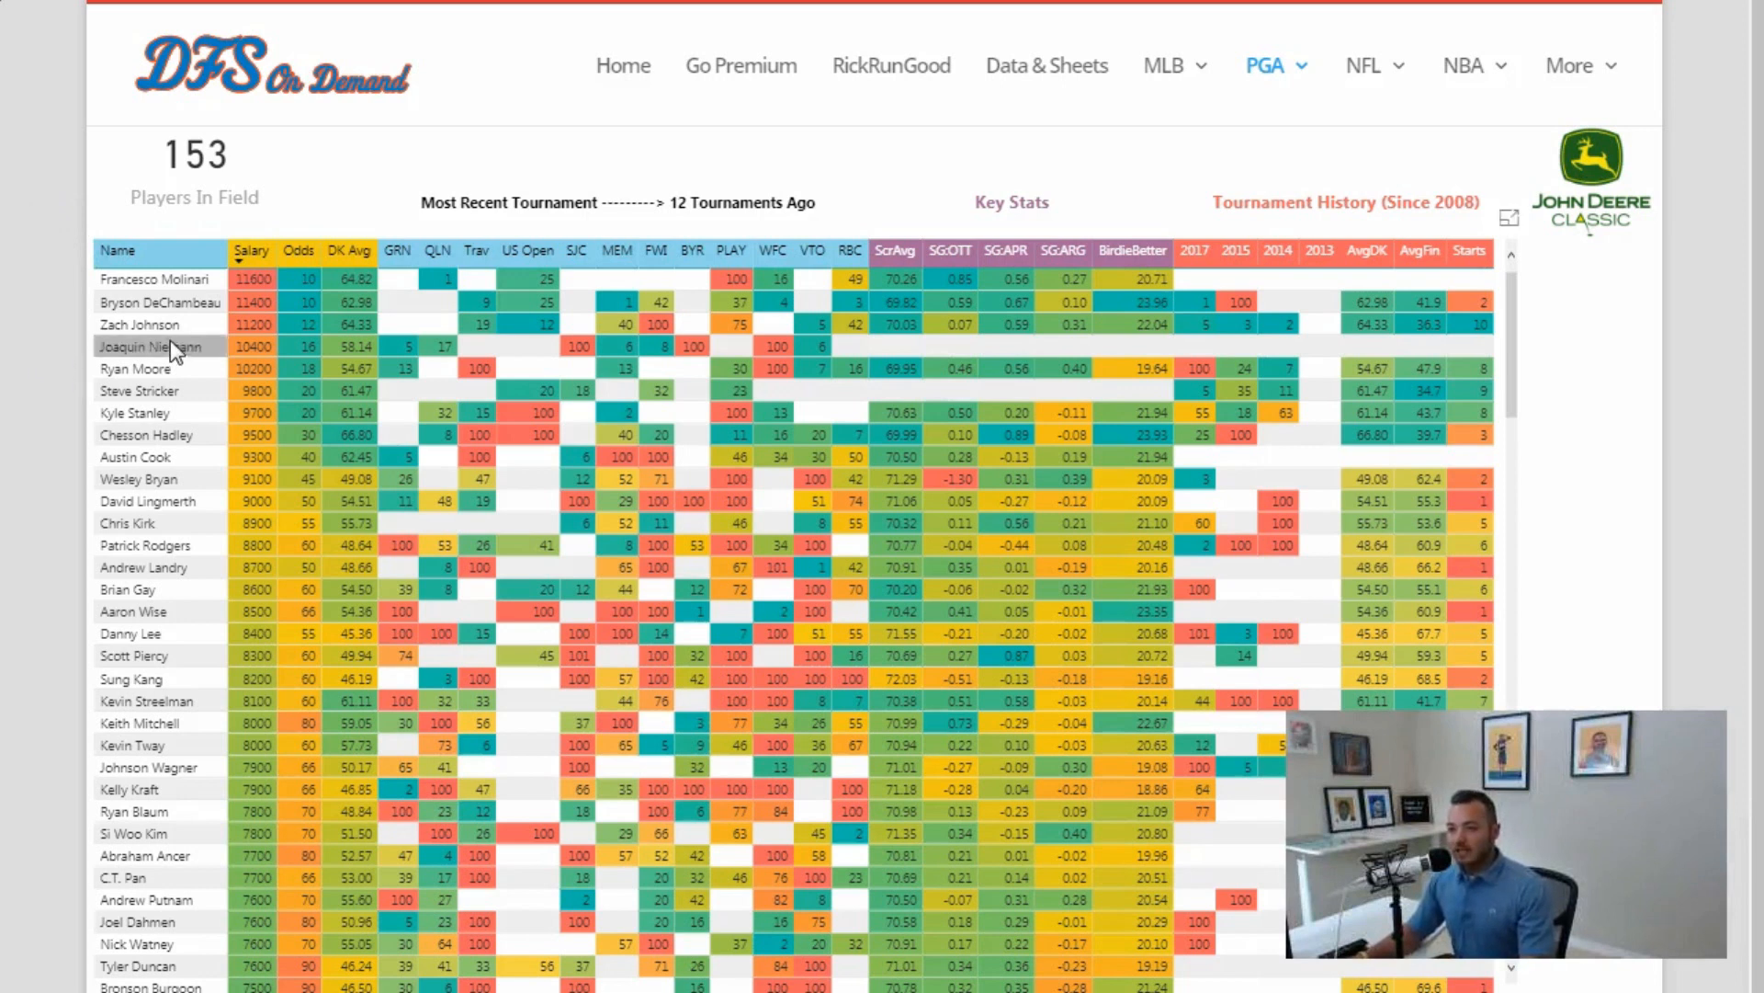
mouse_move(54, 302)
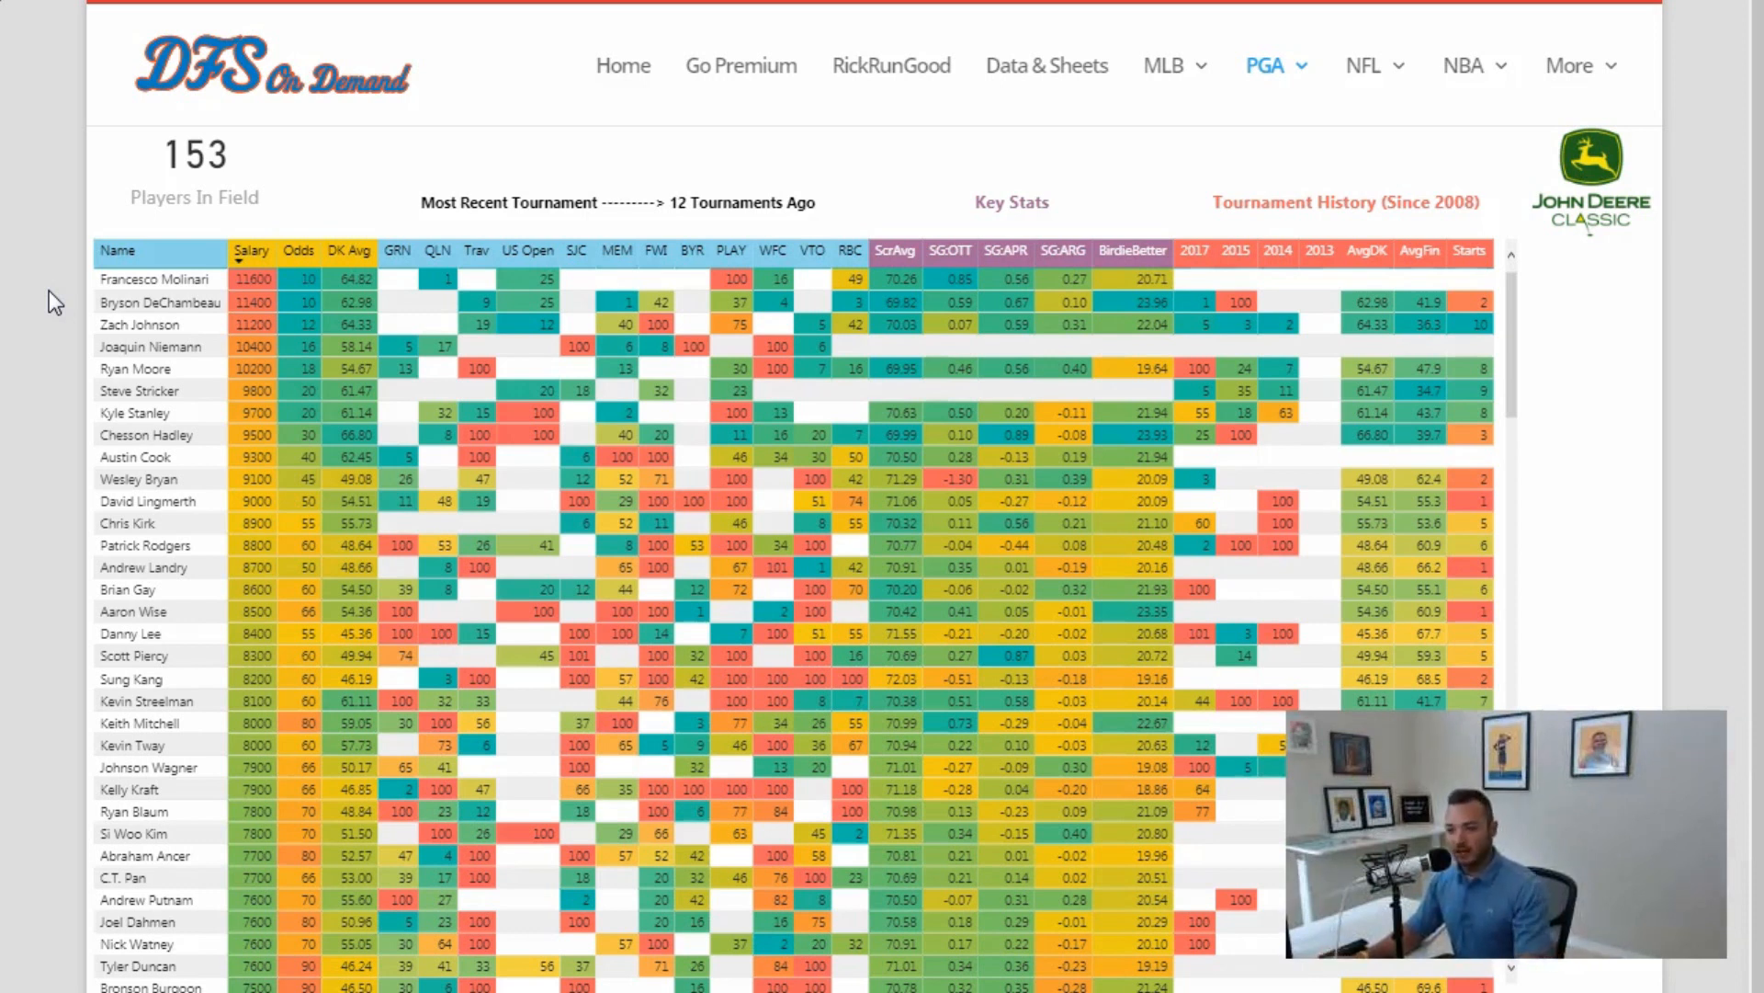
mouse_move(41, 380)
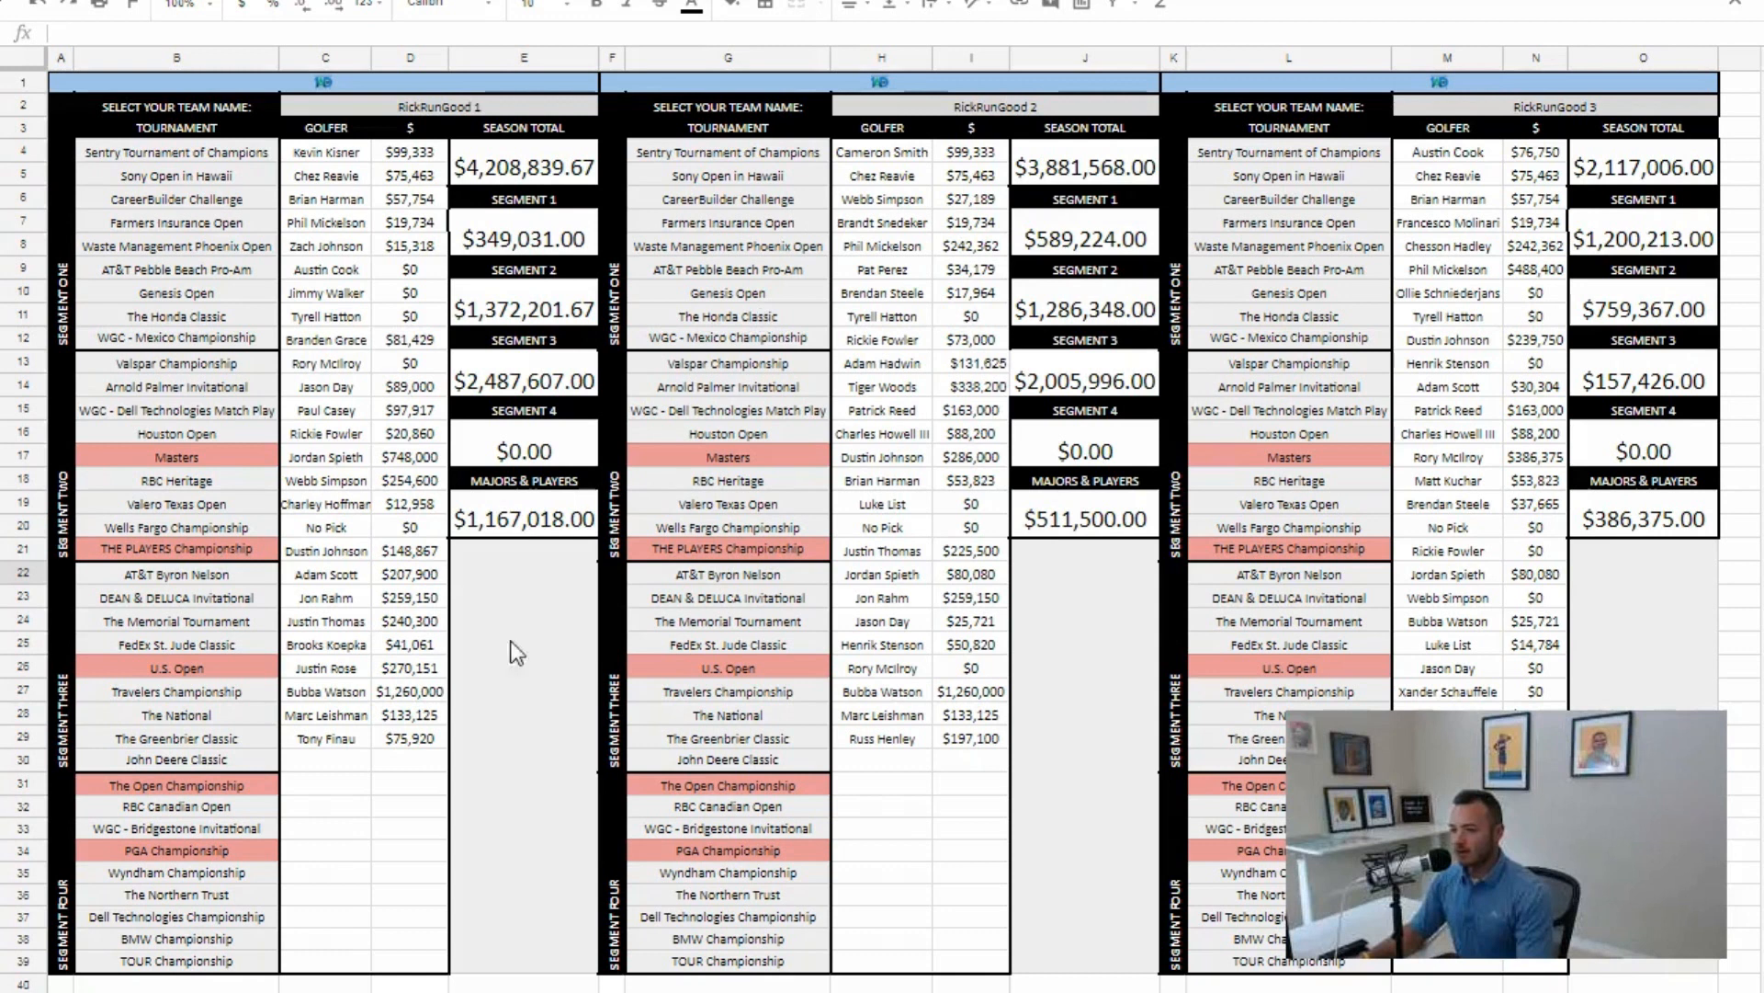
Type 'Bry' in cell C30 to autocomplete Bryson DeChambeau for the John Deere Classic
left_click(326, 761)
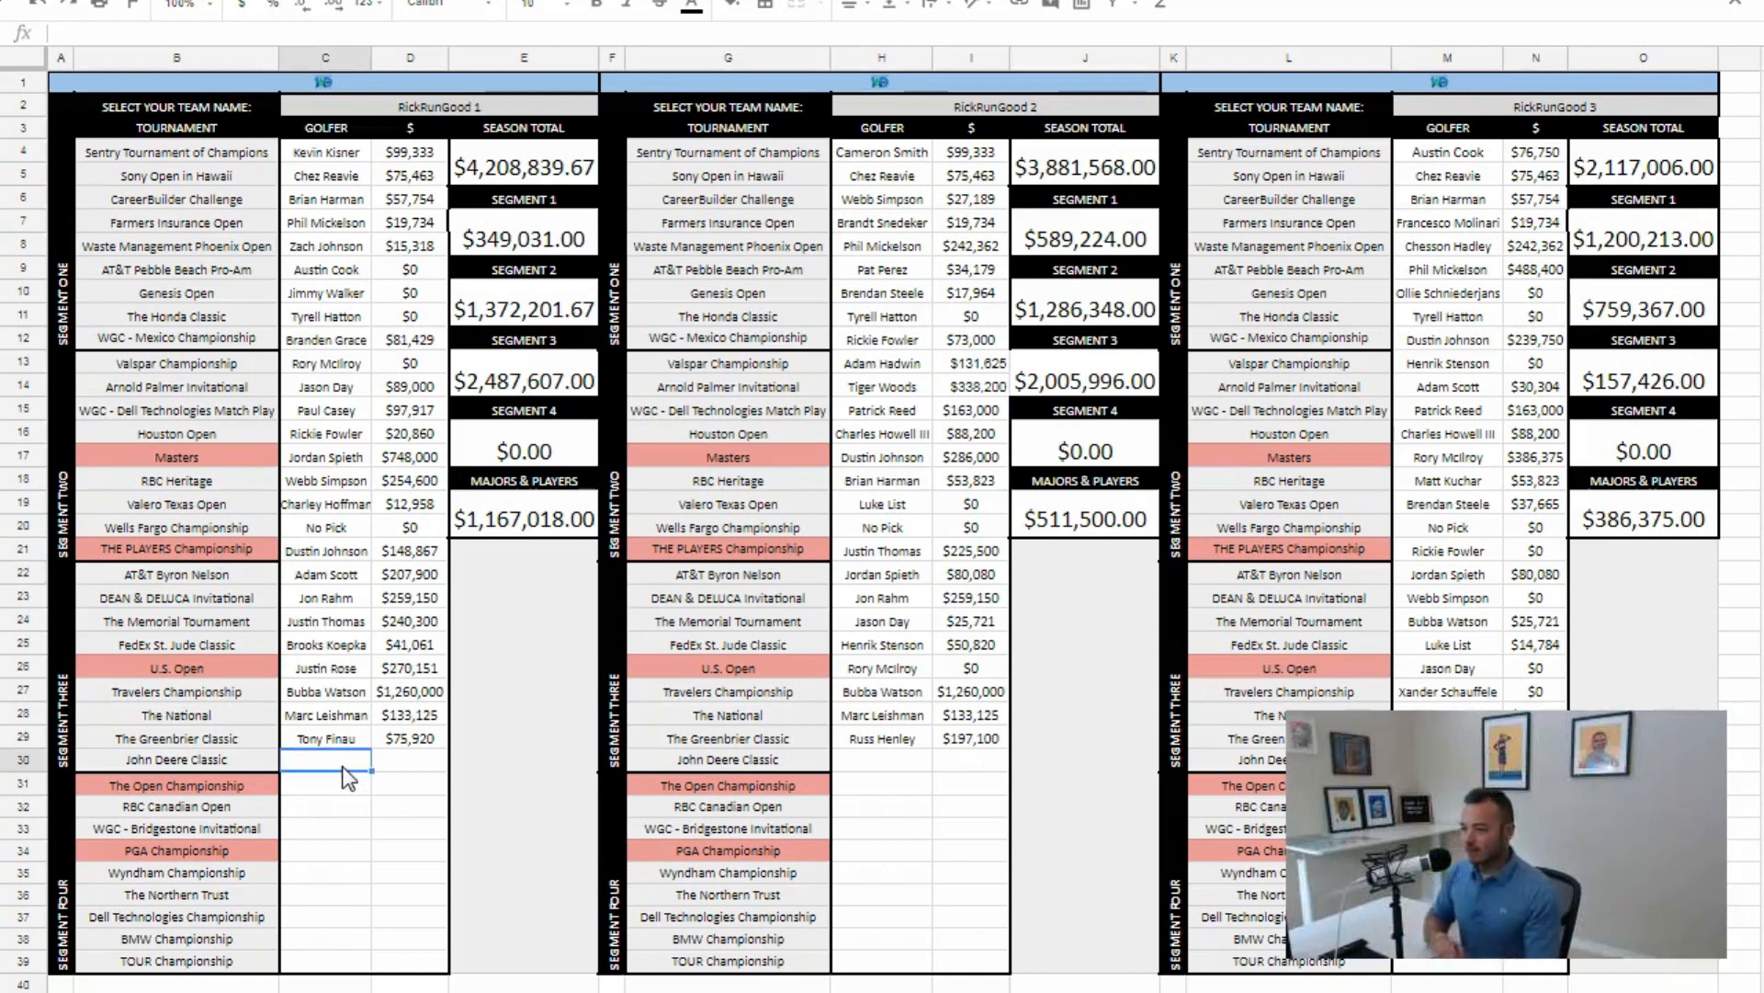
type("Bry")
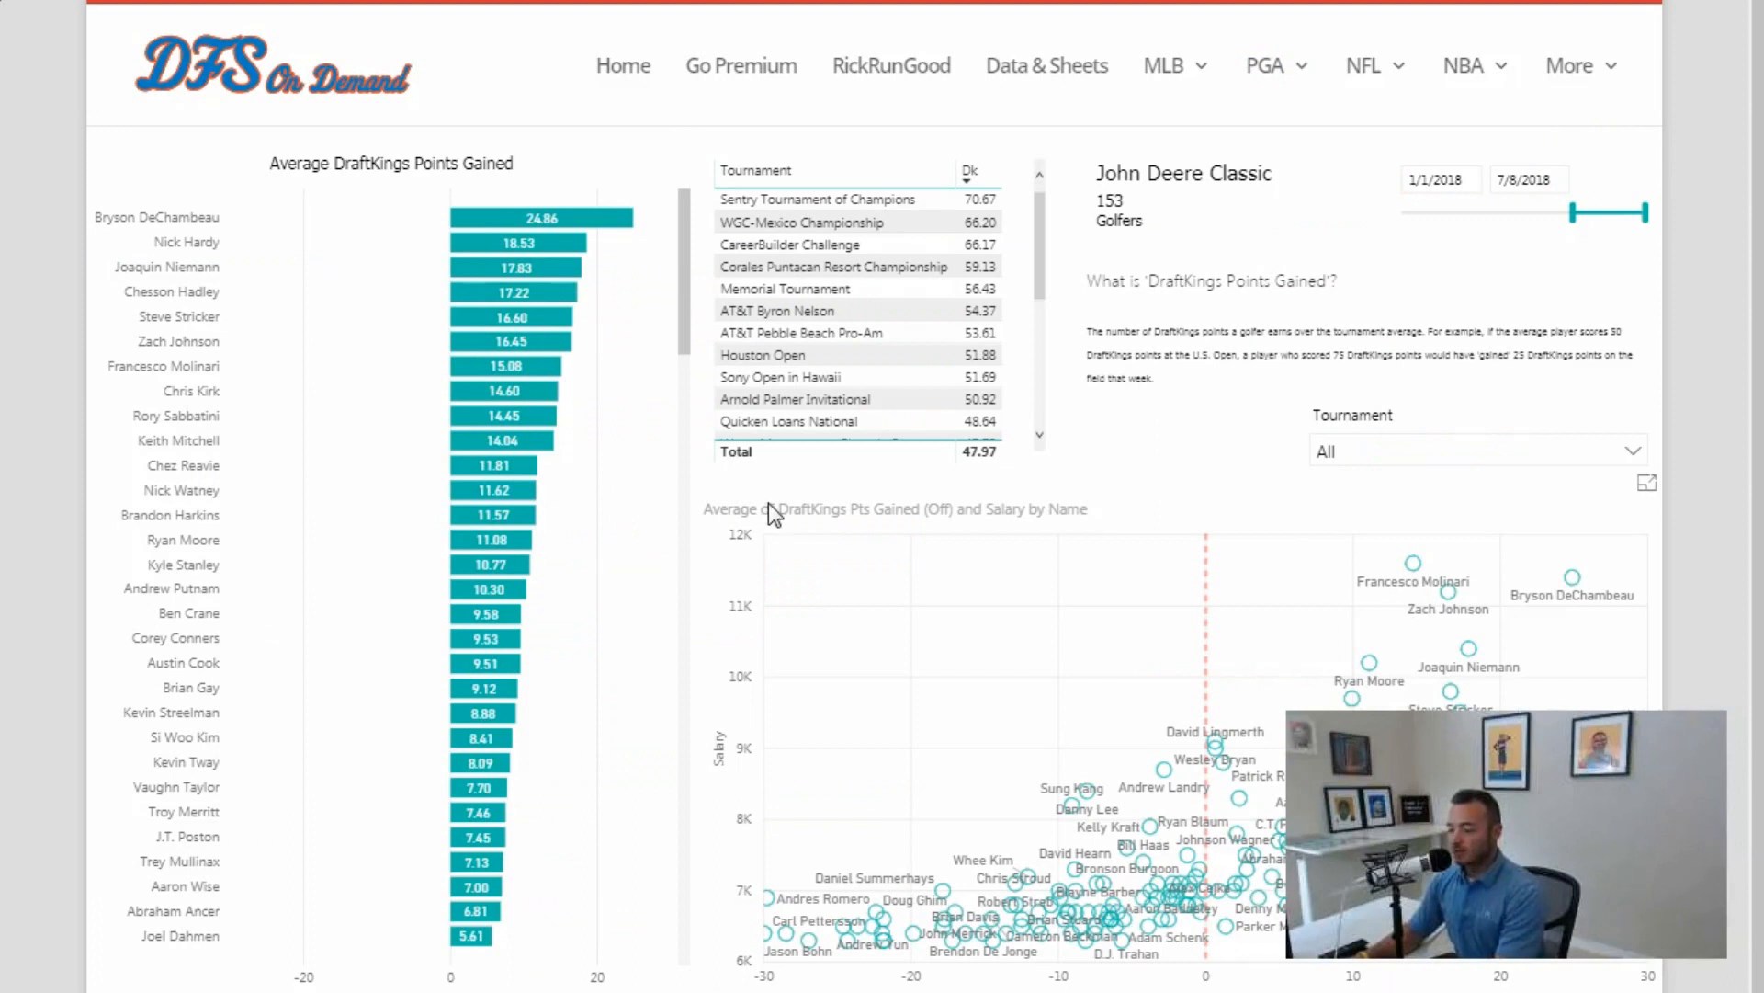
mouse_move(886, 805)
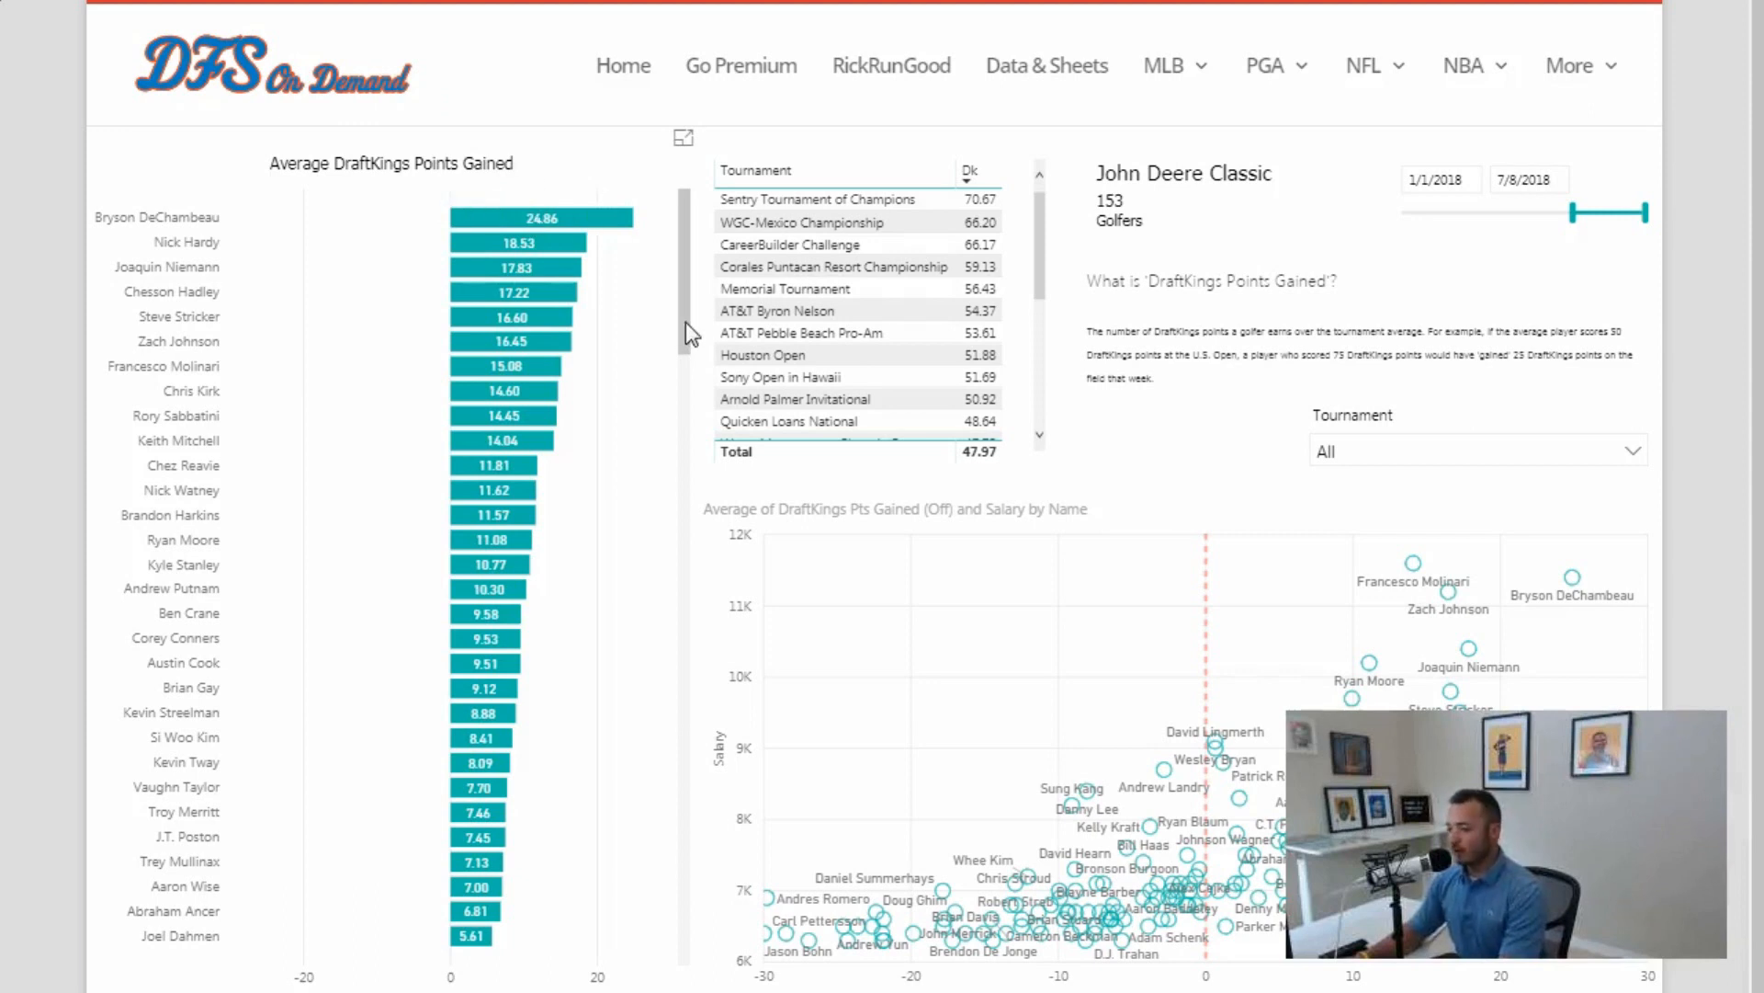
mouse_move(574, 261)
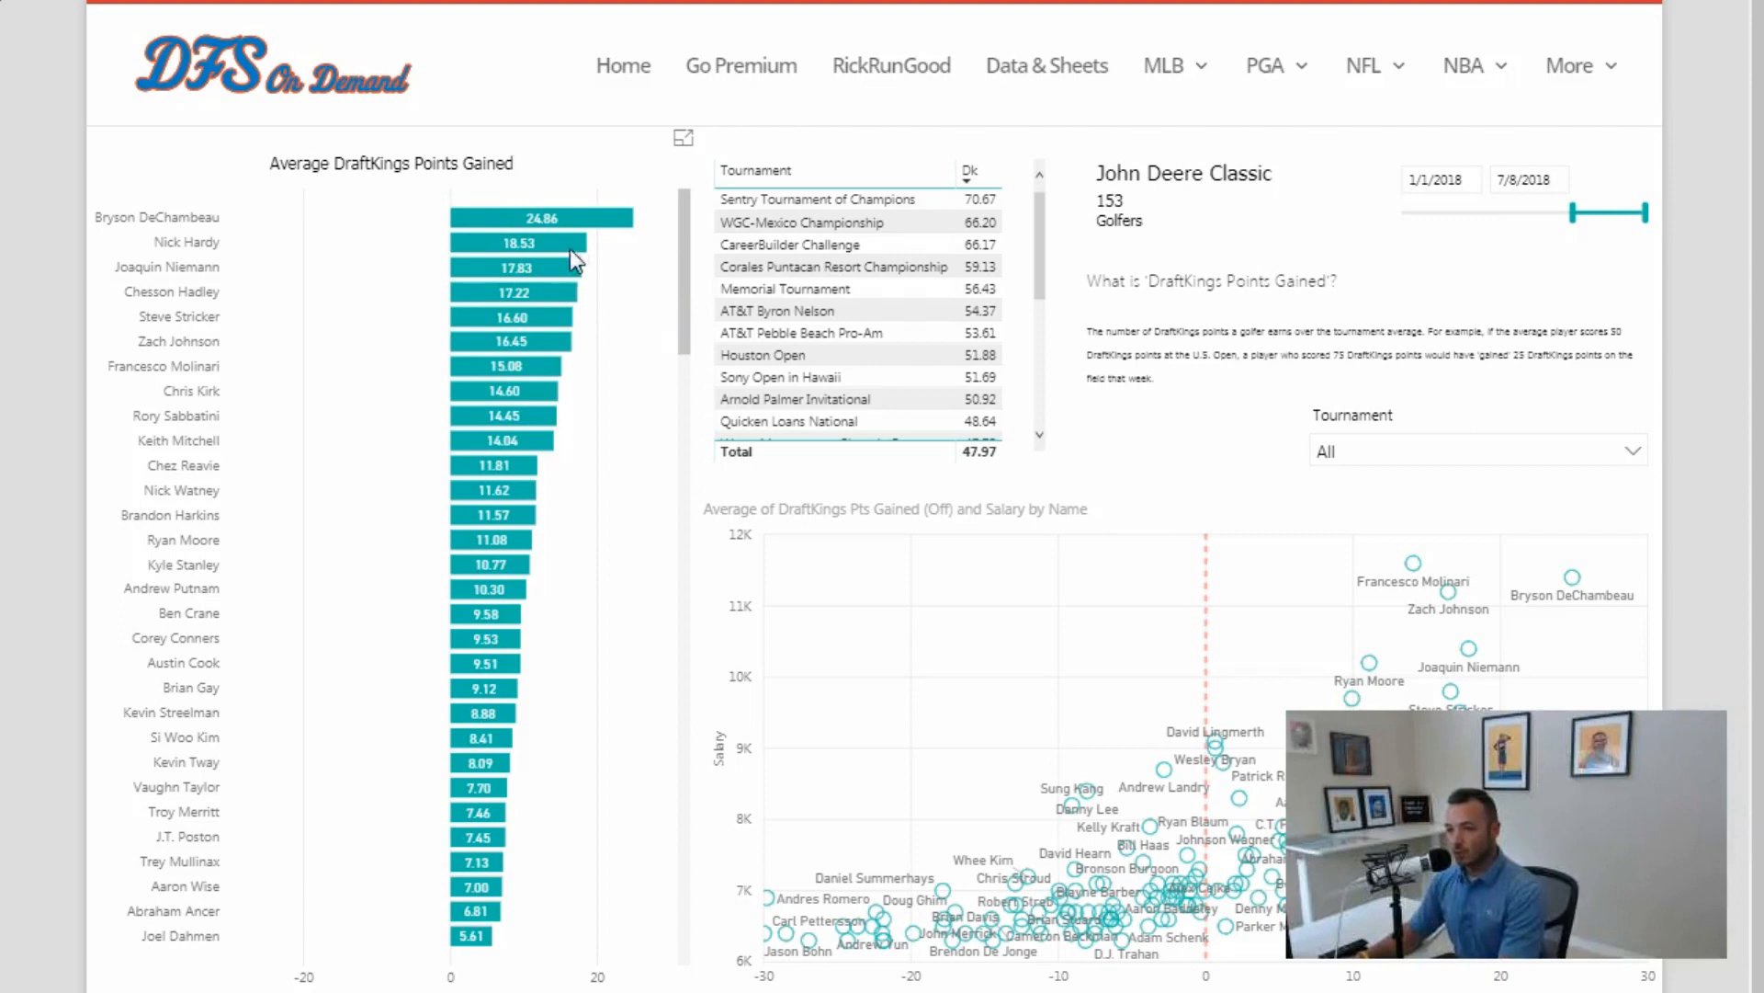
mouse_move(684, 296)
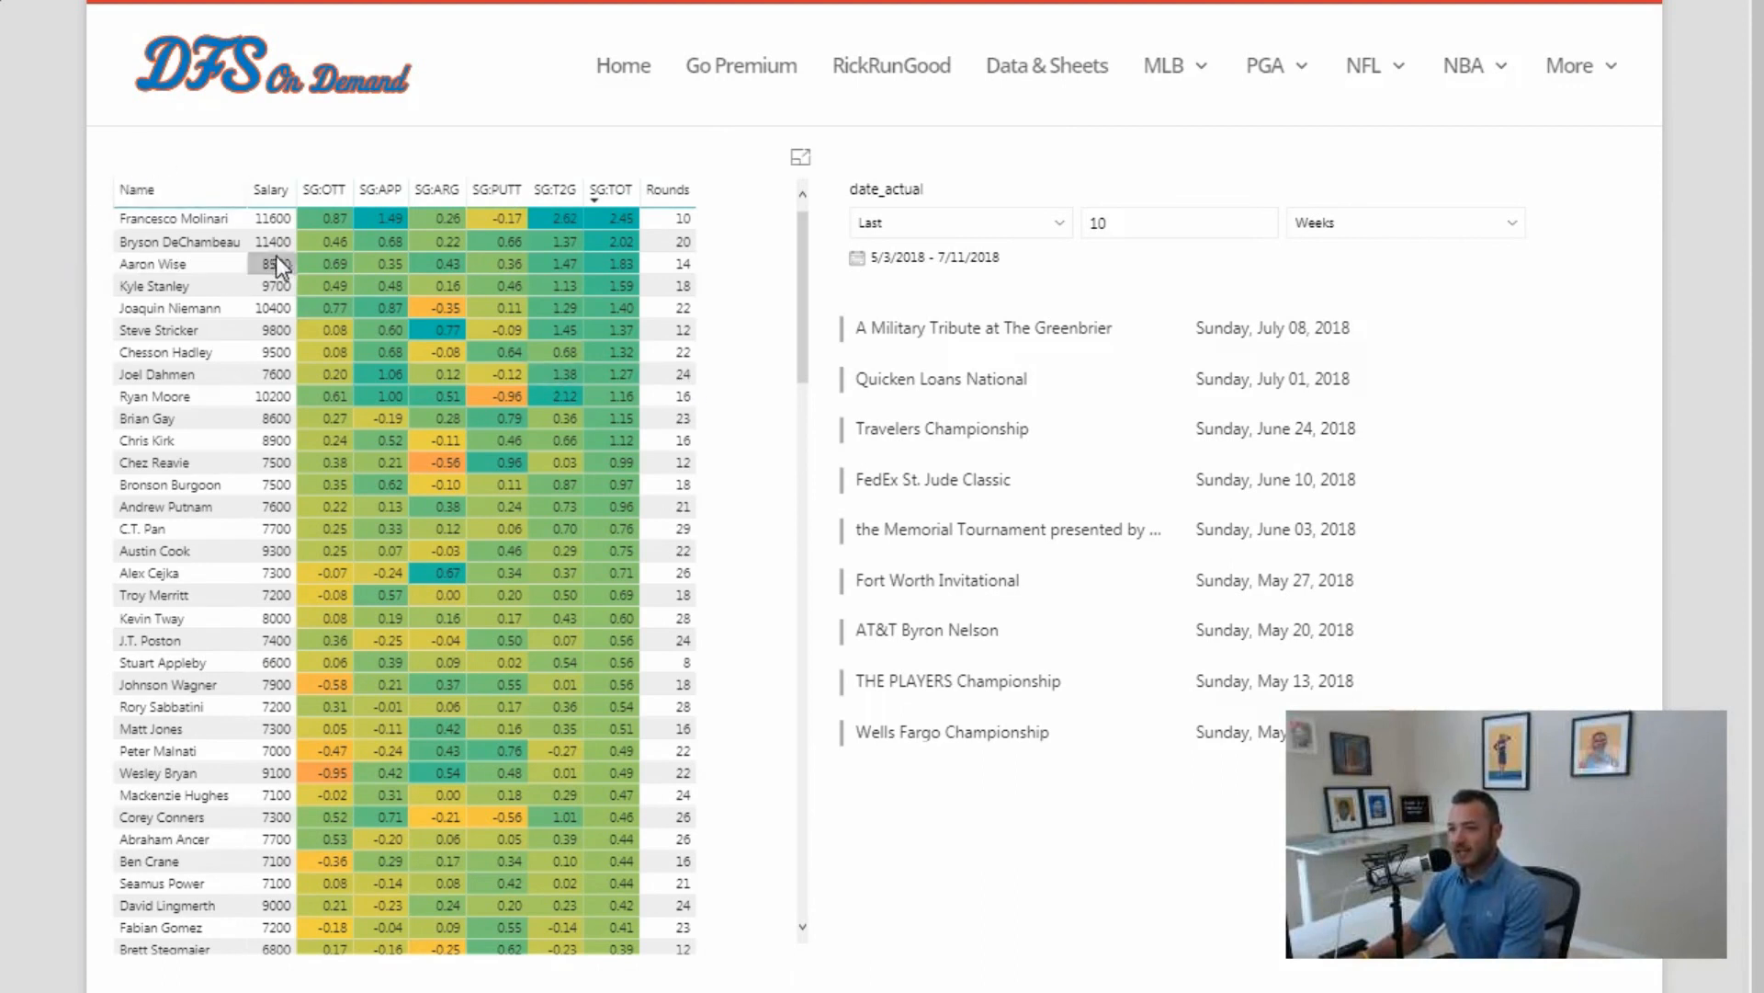
mouse_move(90, 248)
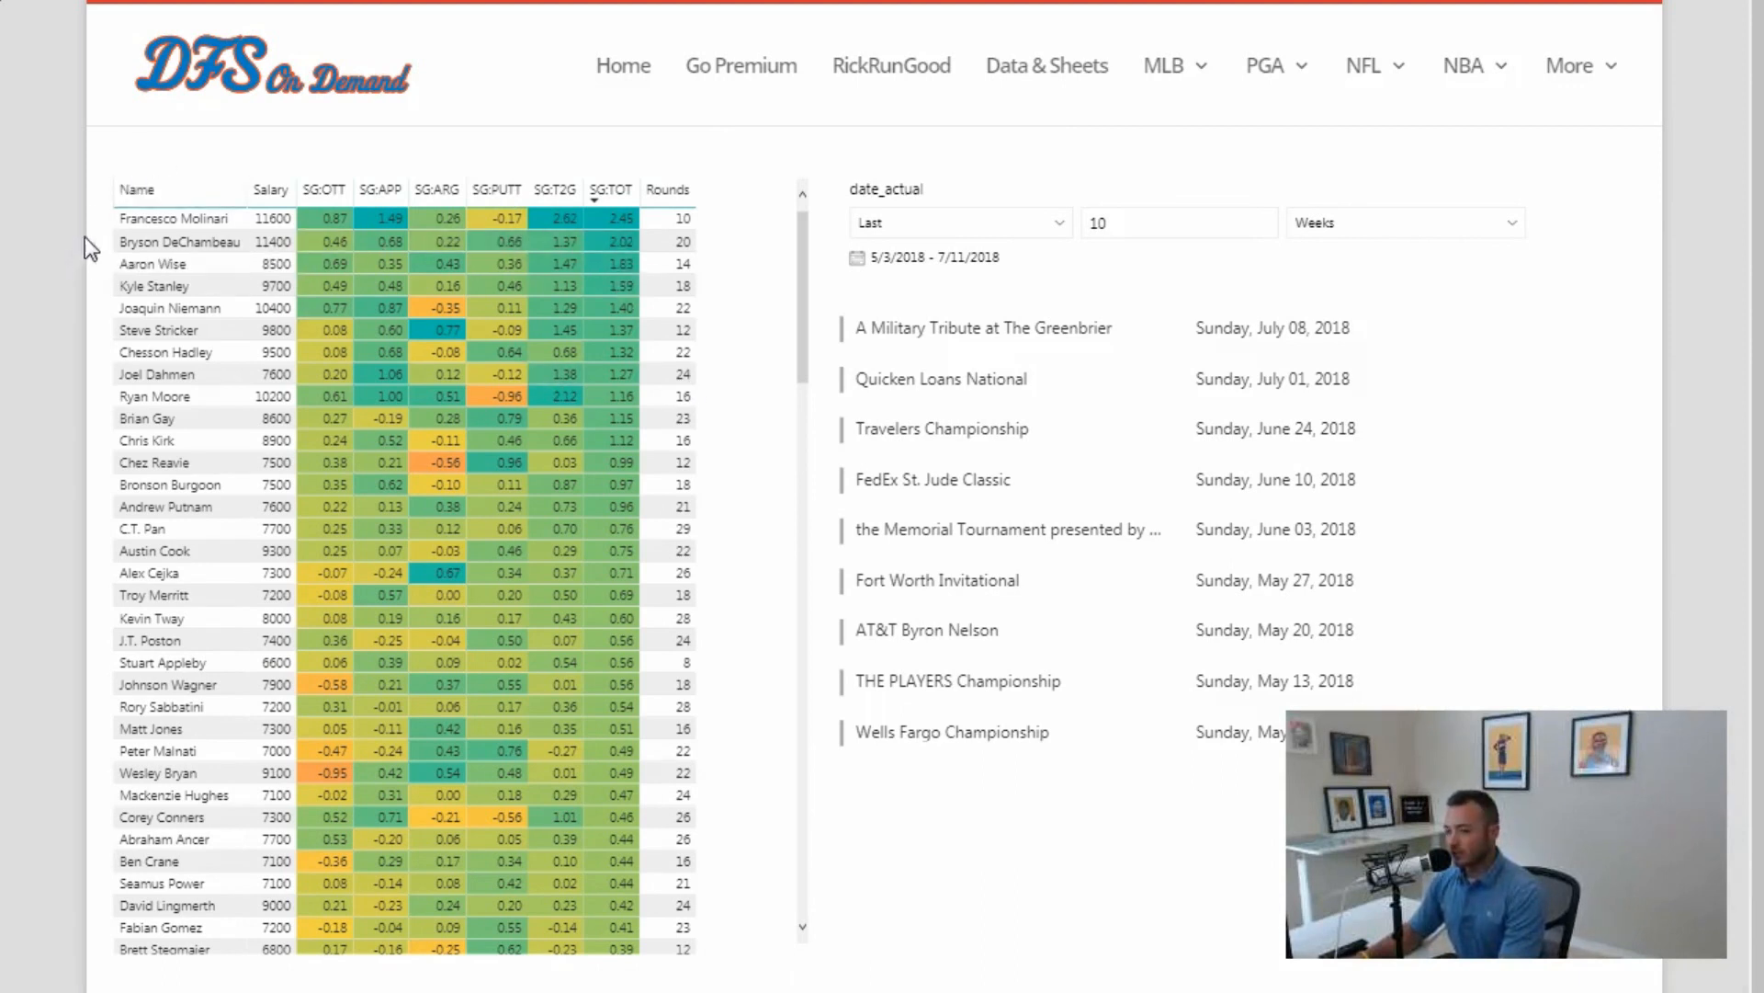
mouse_move(90, 294)
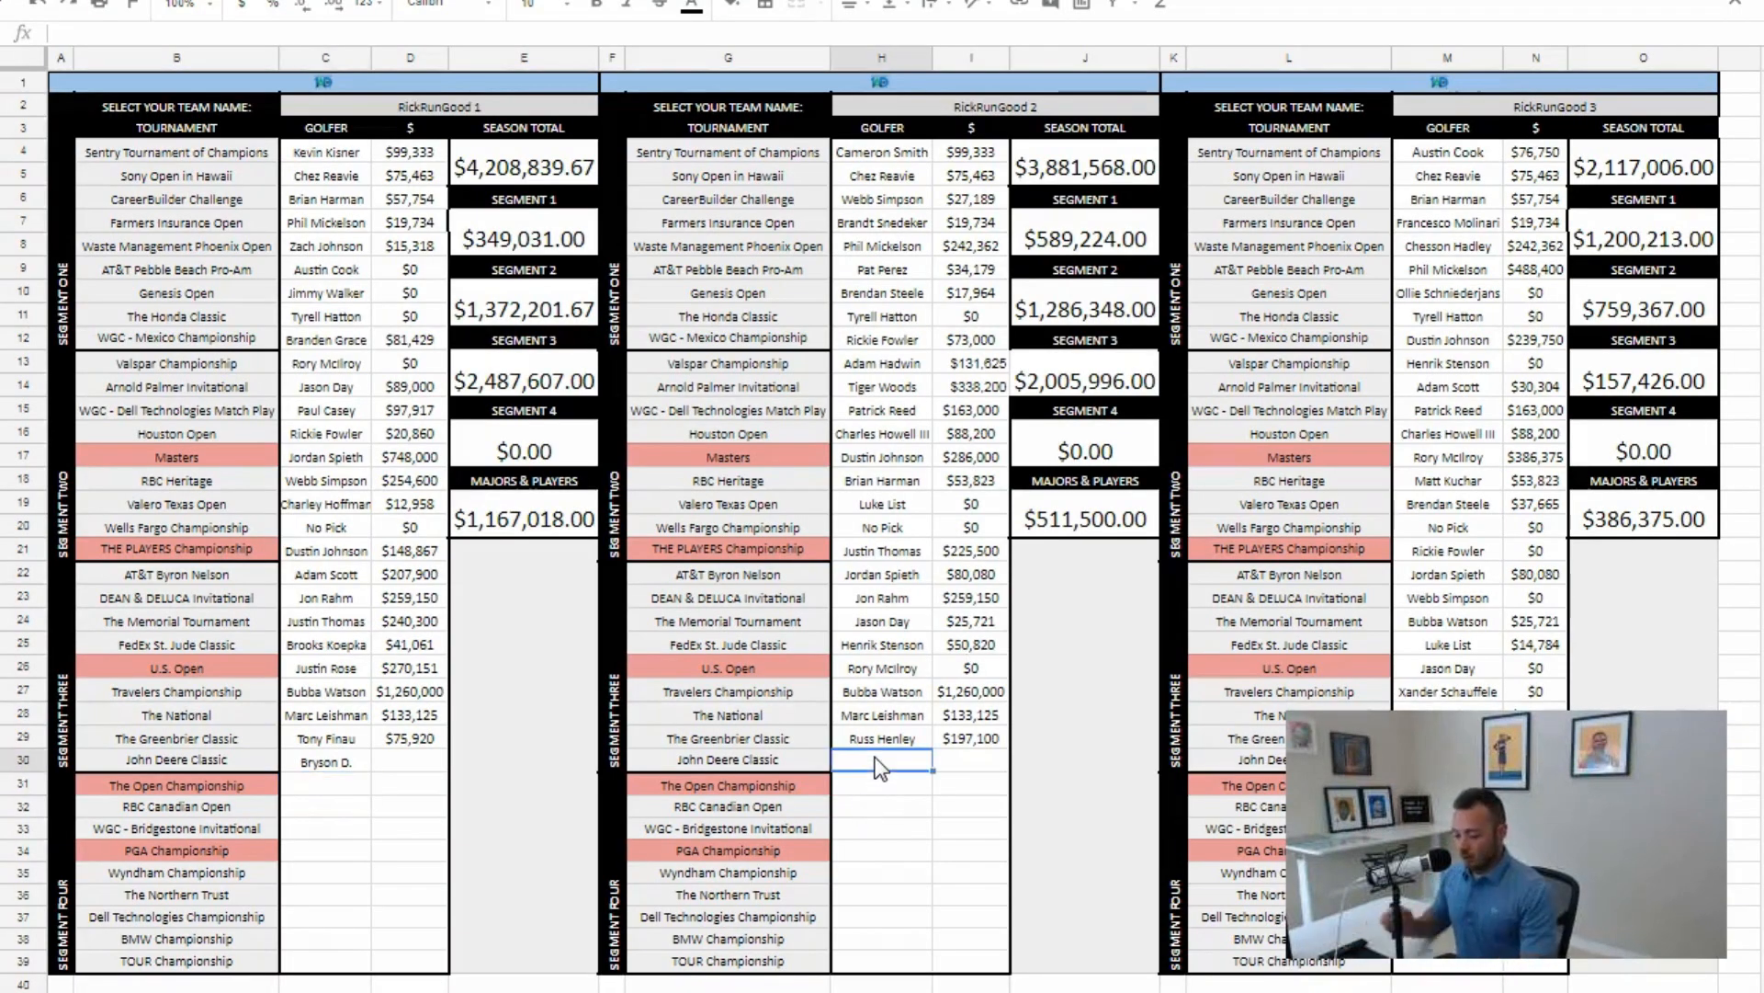
Type Joaquin Niemann into H30 as RickRunGood 2's John Deere Classic golfer
type("Joaquin")
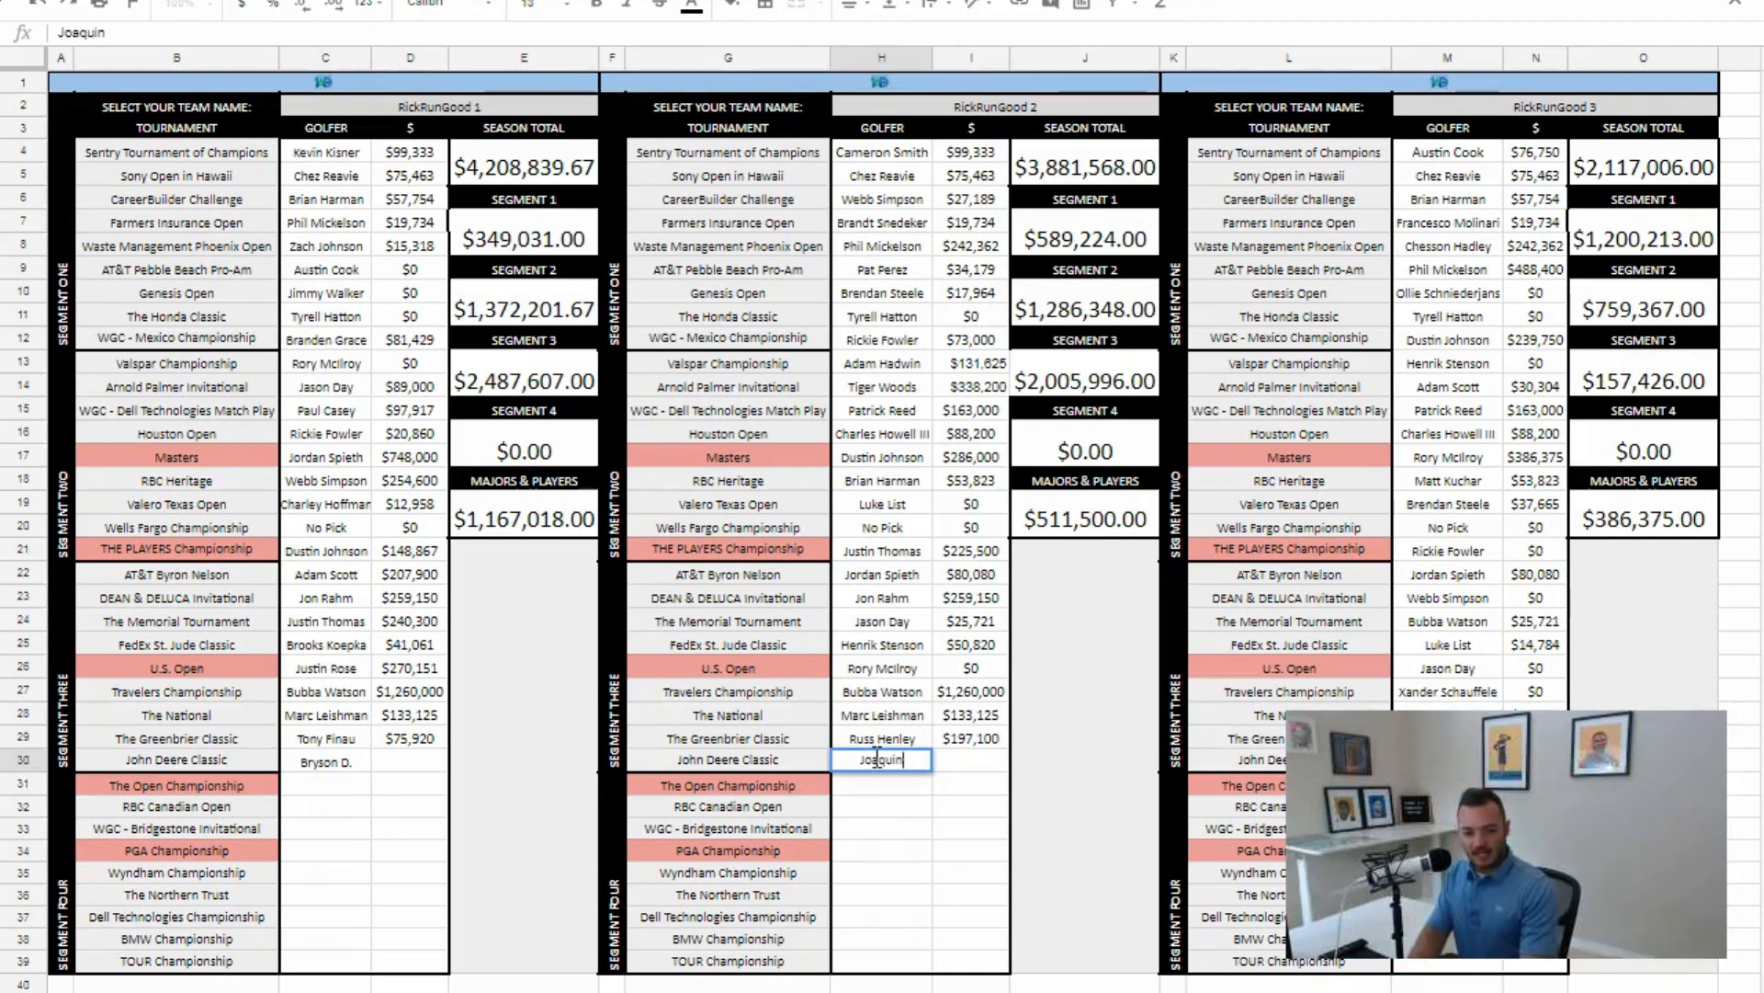
type("Joaquinn Niemann")
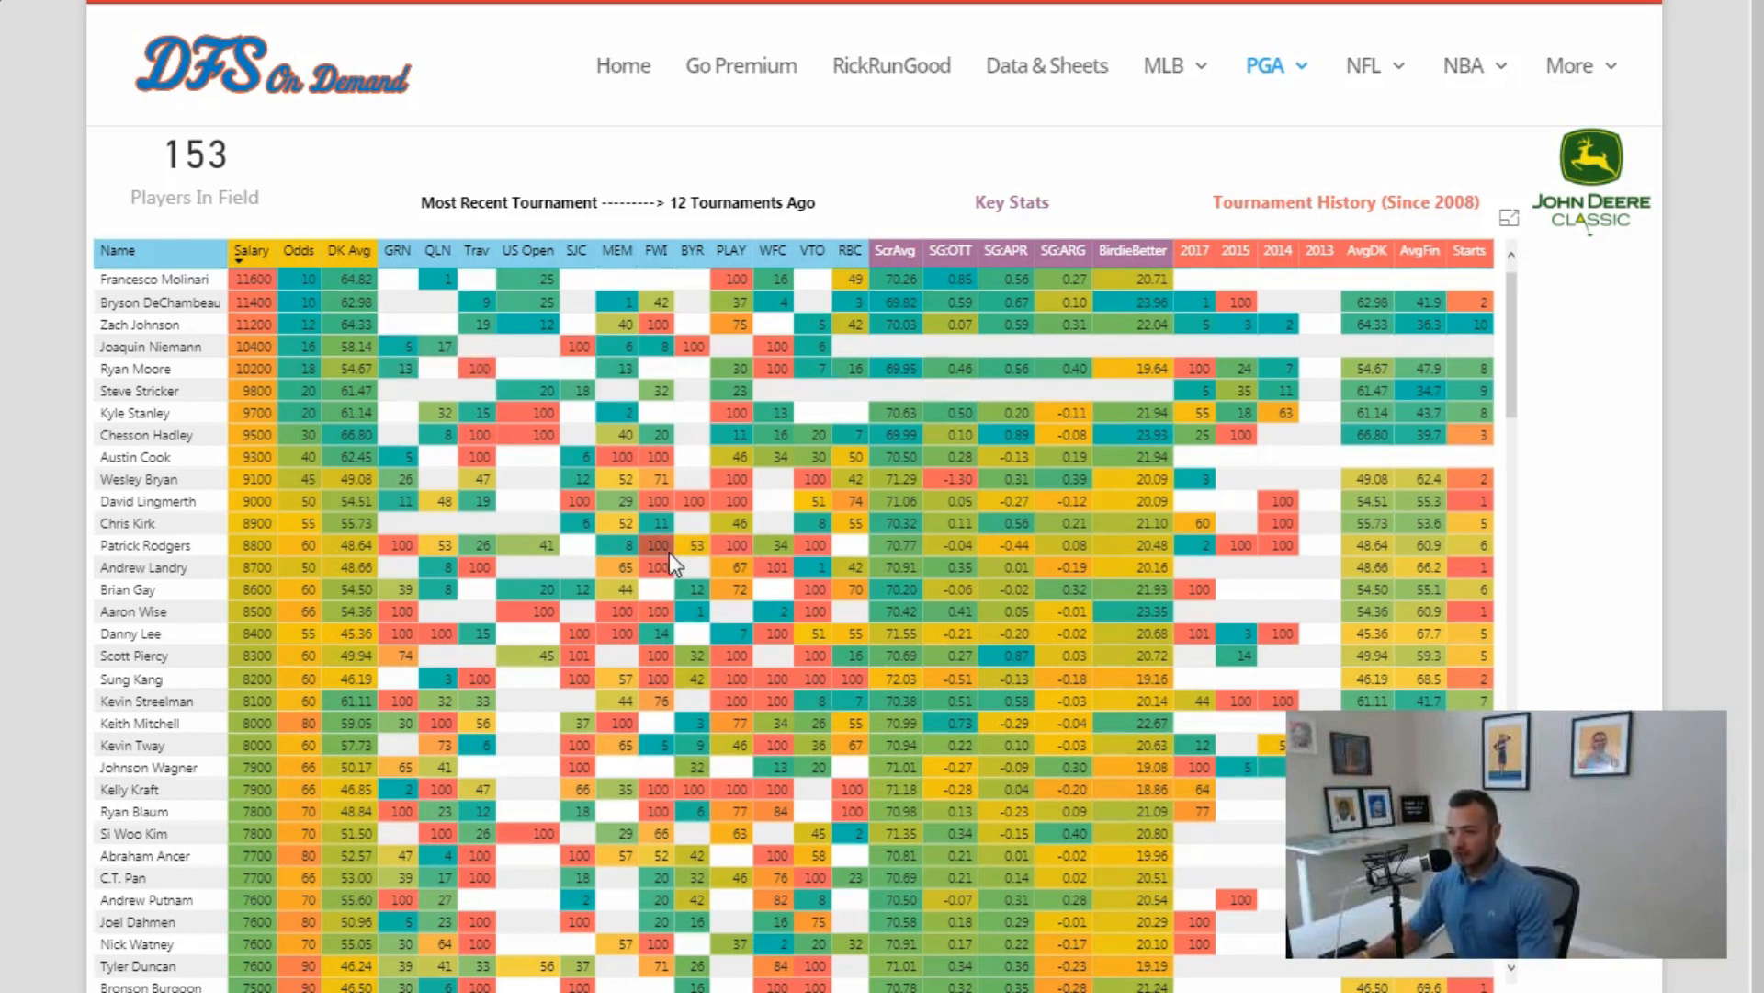
mouse_move(672, 552)
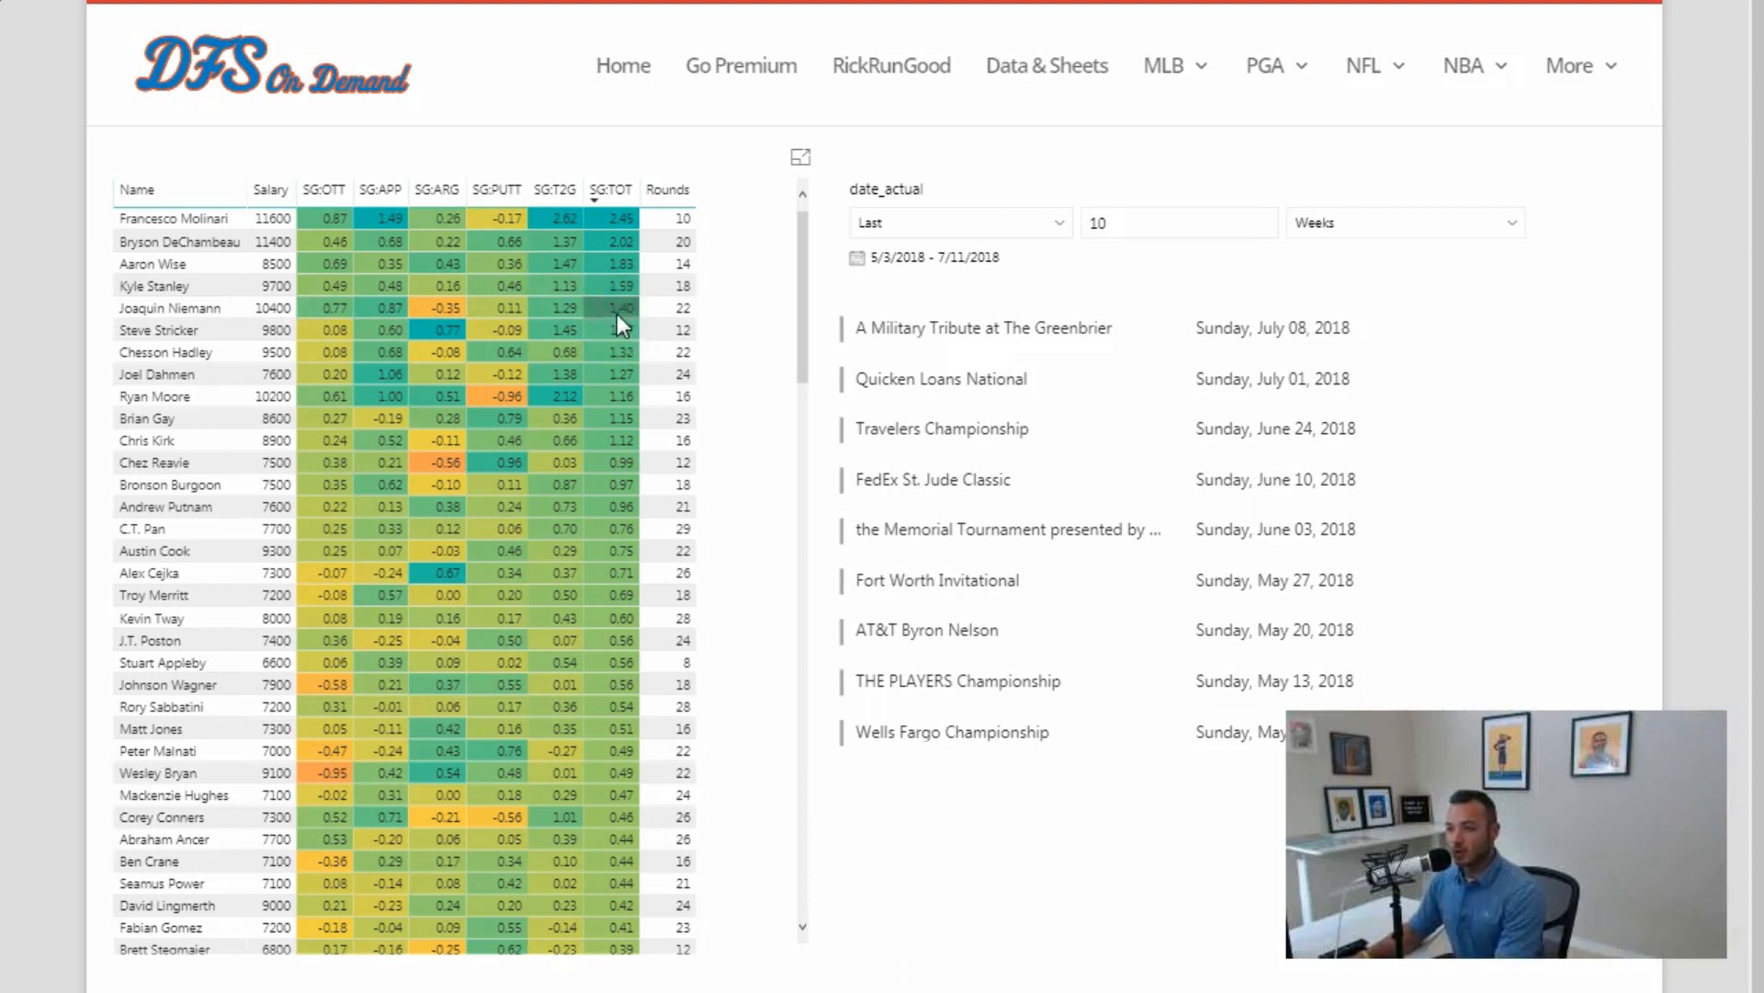
mouse_move(621, 326)
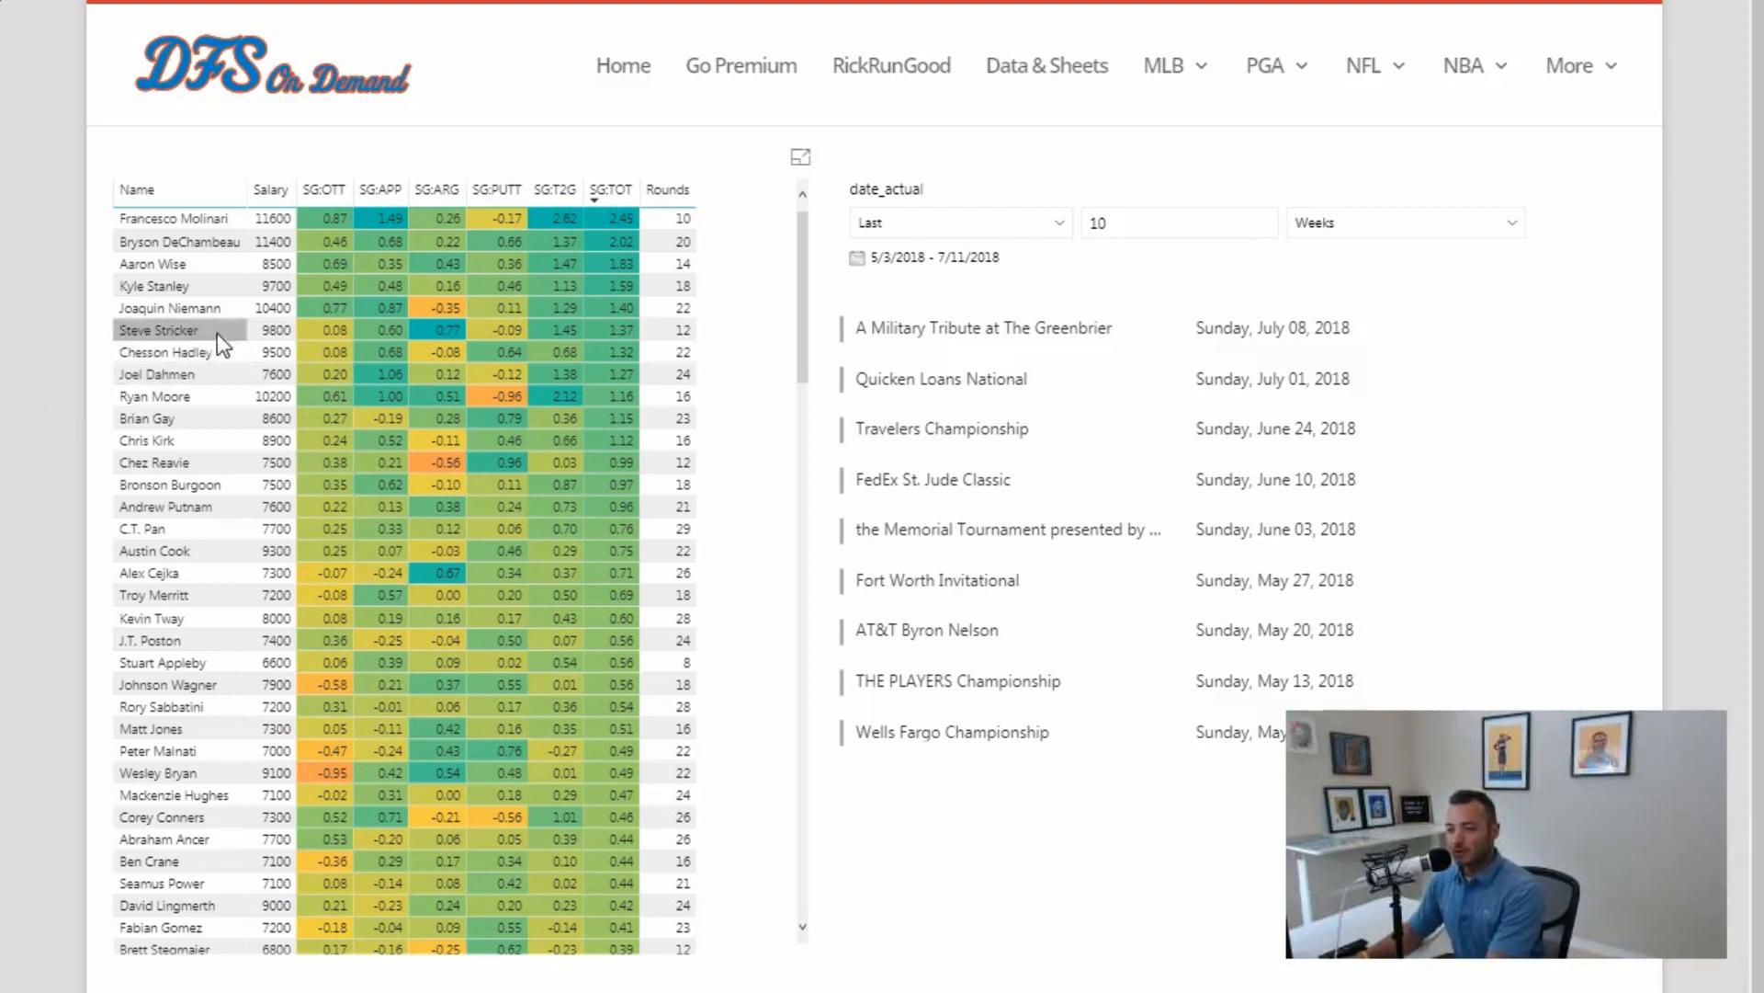
mouse_move(774, 229)
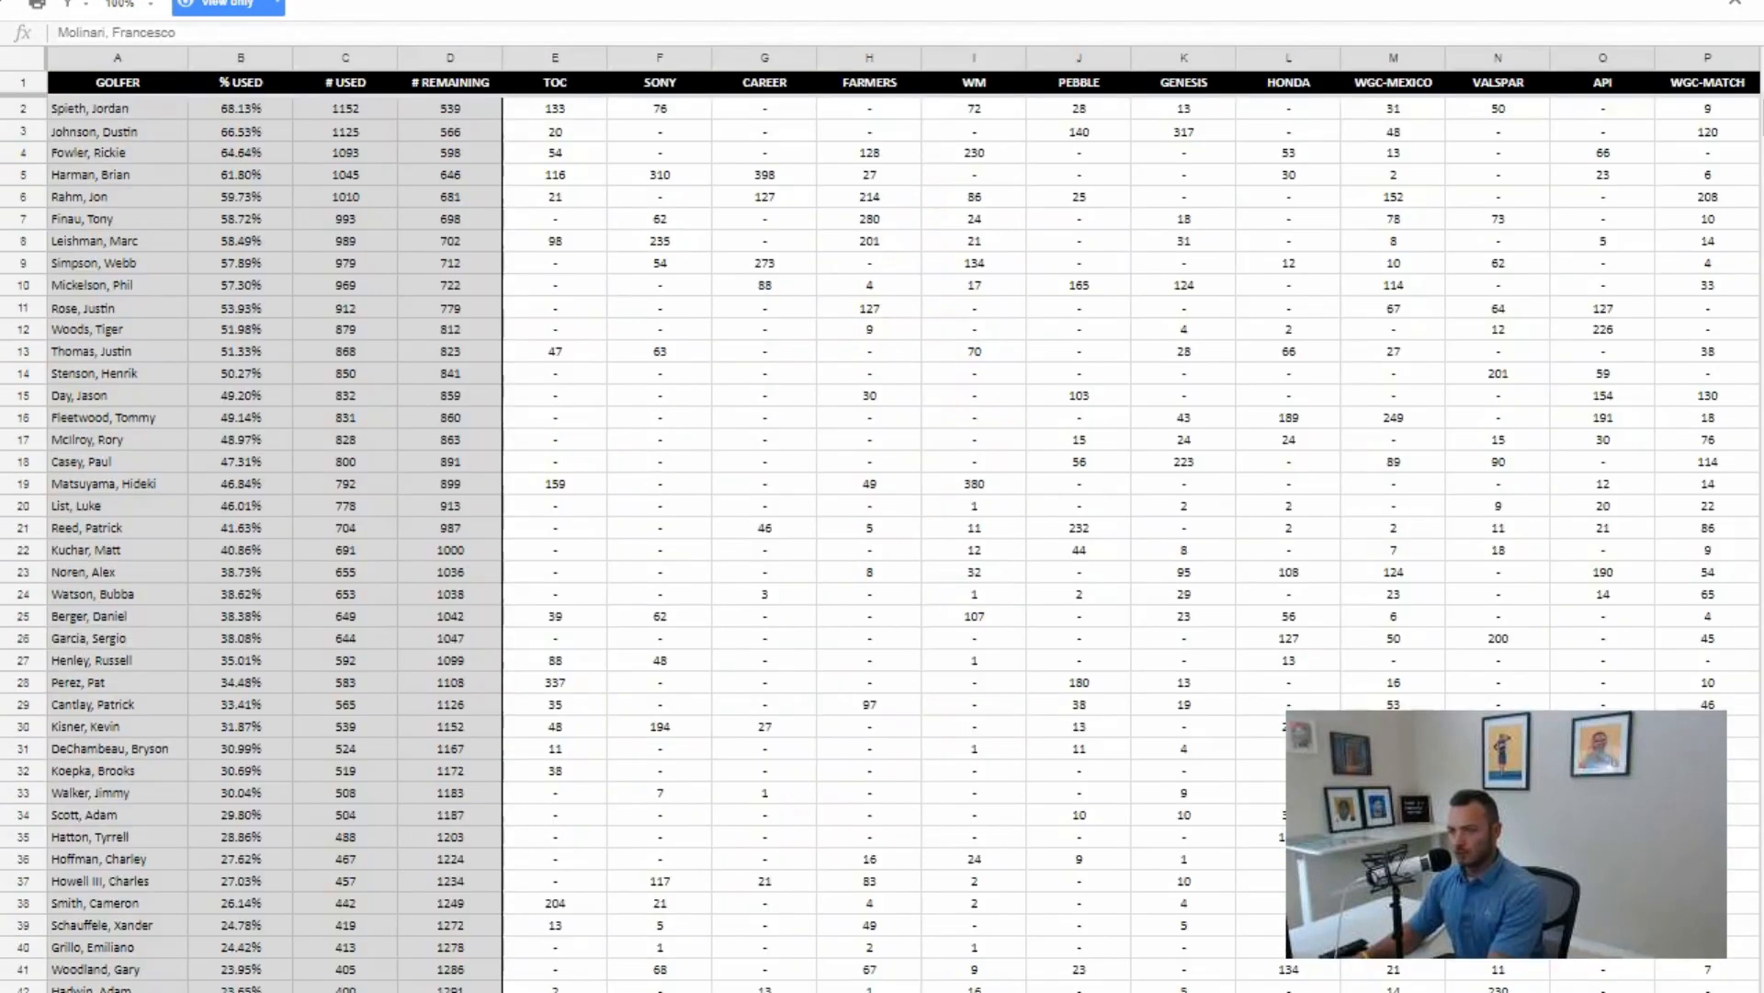
Search the usage sheet for 'nieman' (17.15% used), then look up a second golfer
key("ctrl+f")
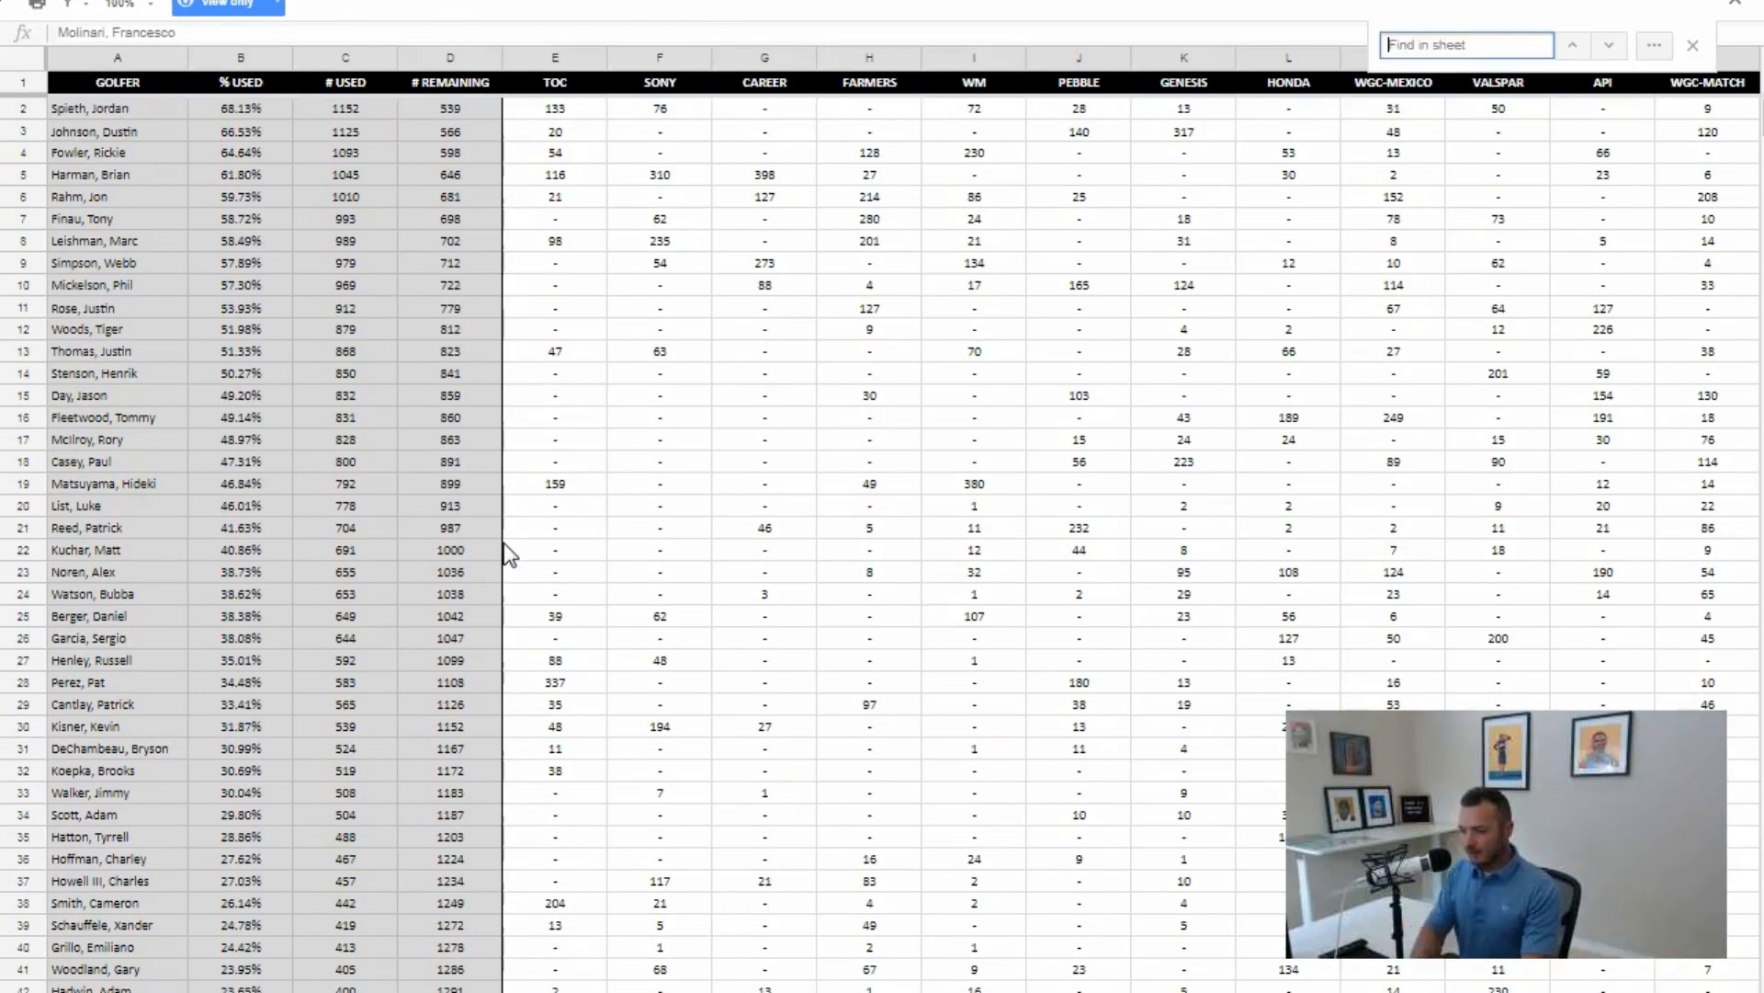
type("nieman")
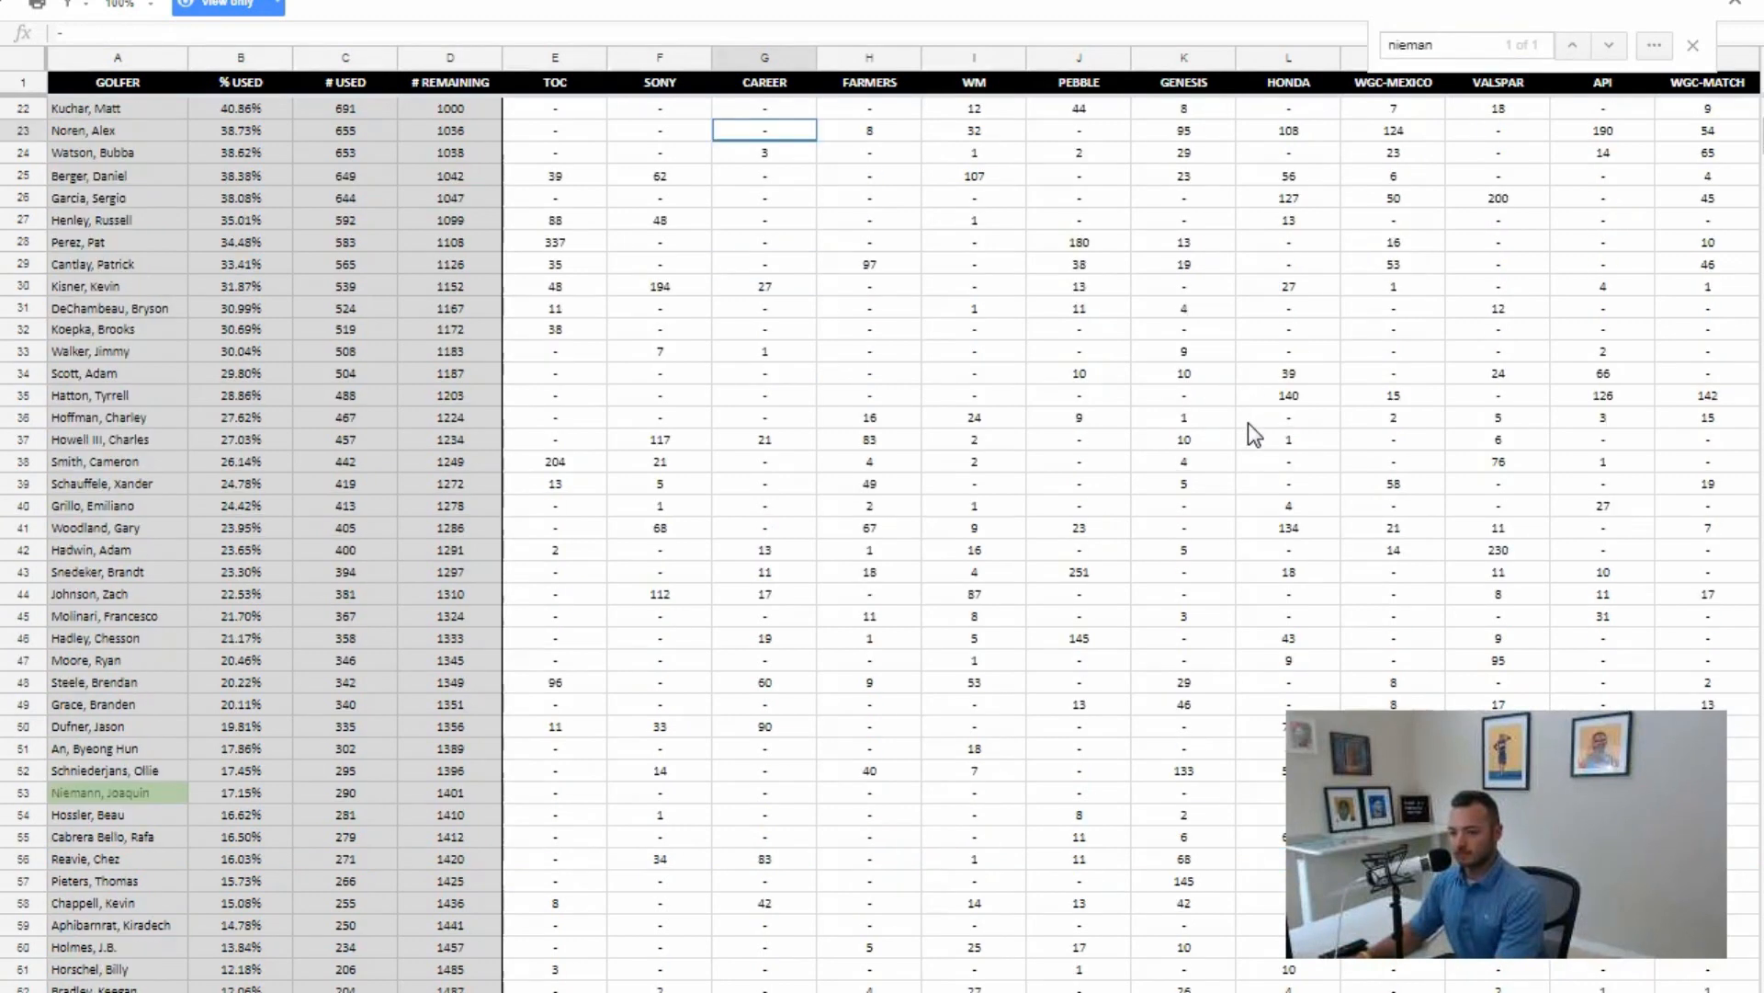
scroll("down", 3)
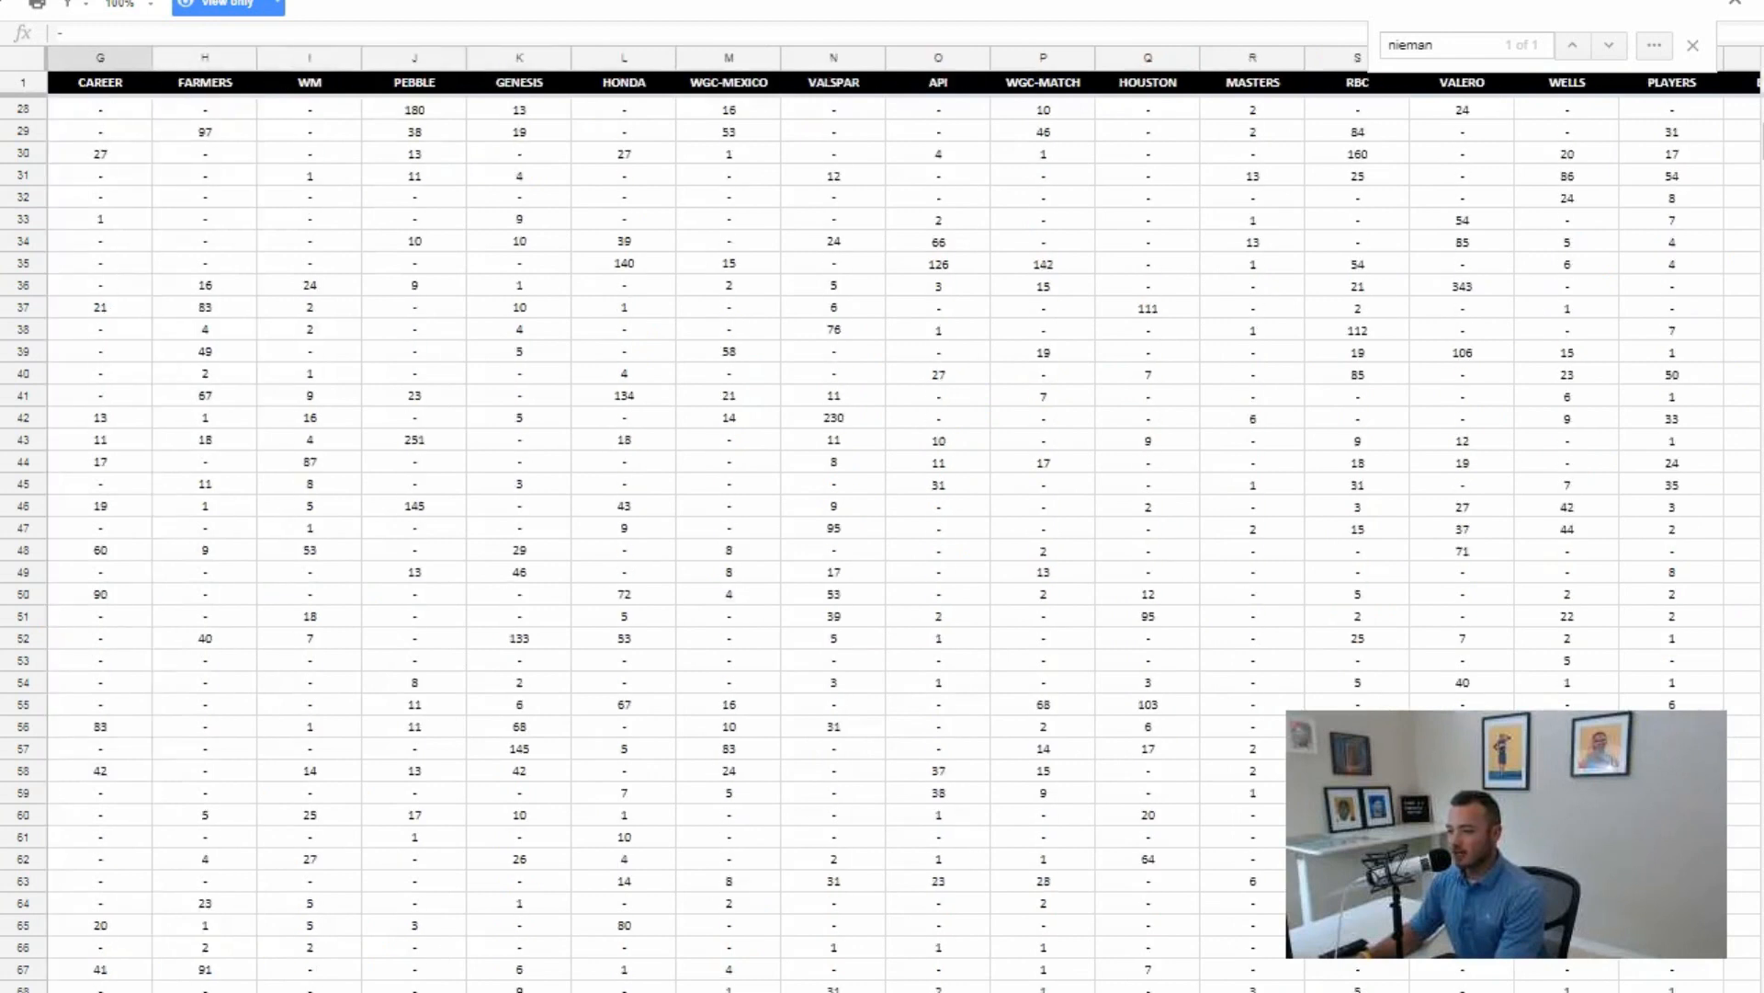
scroll("right", 3)
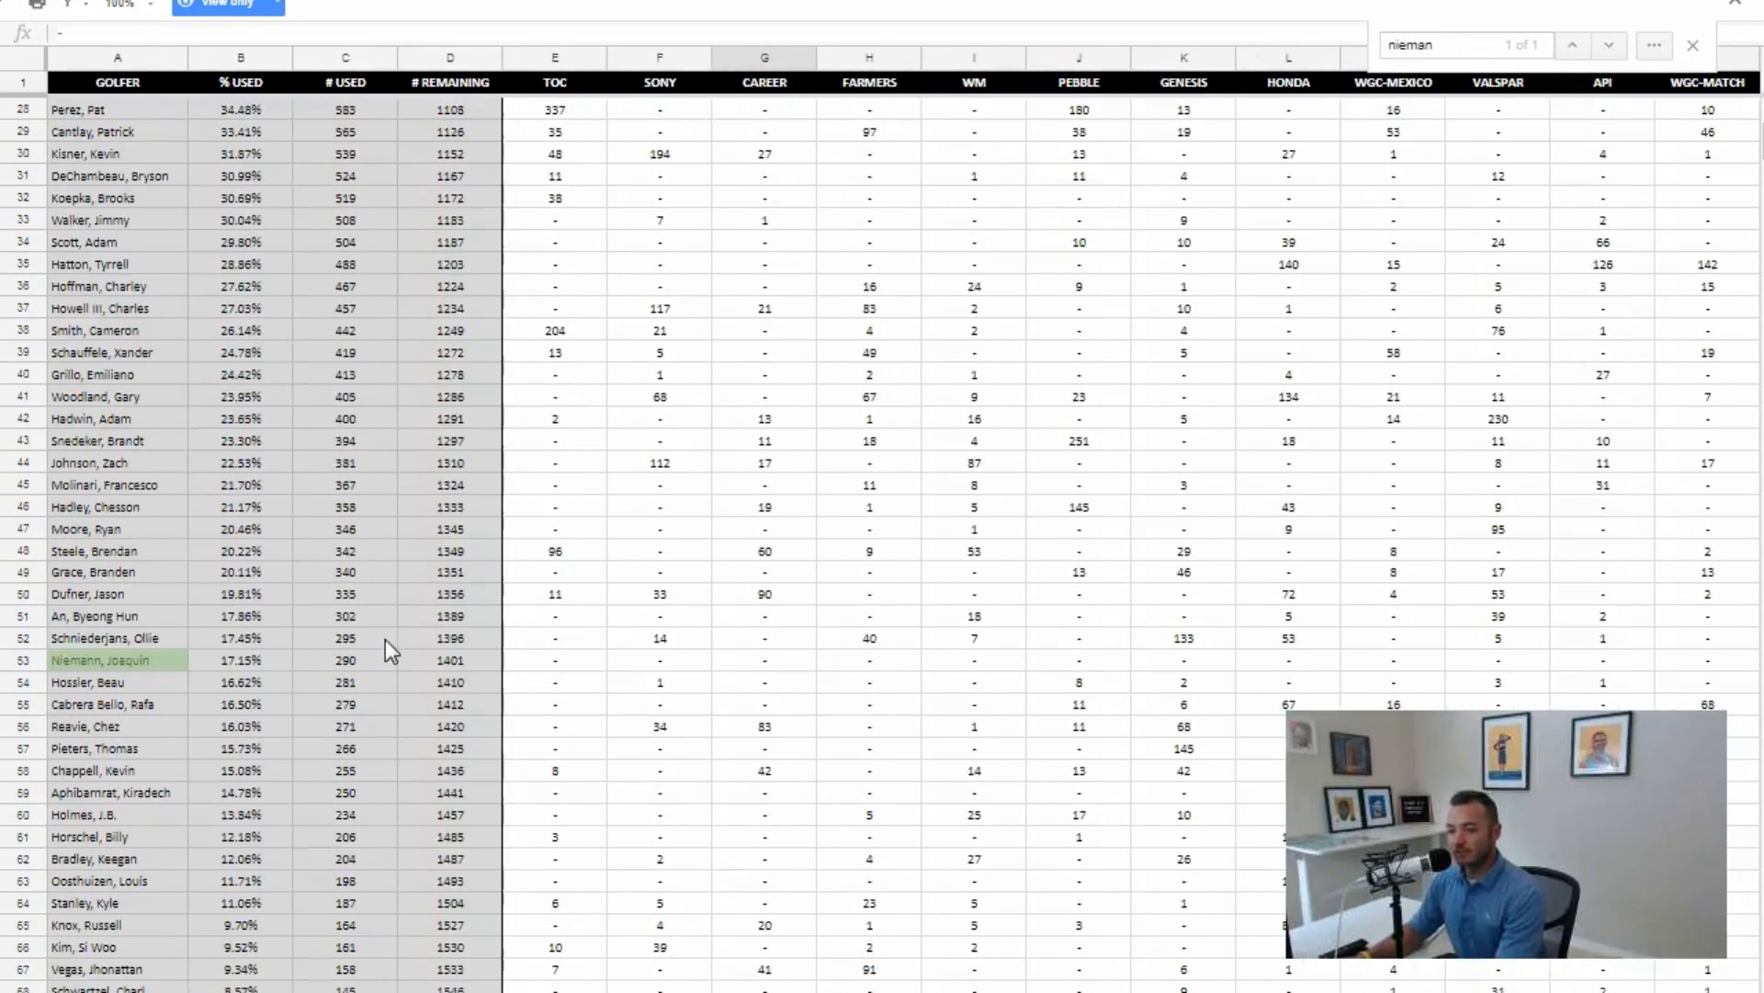
mouse_move(766, 369)
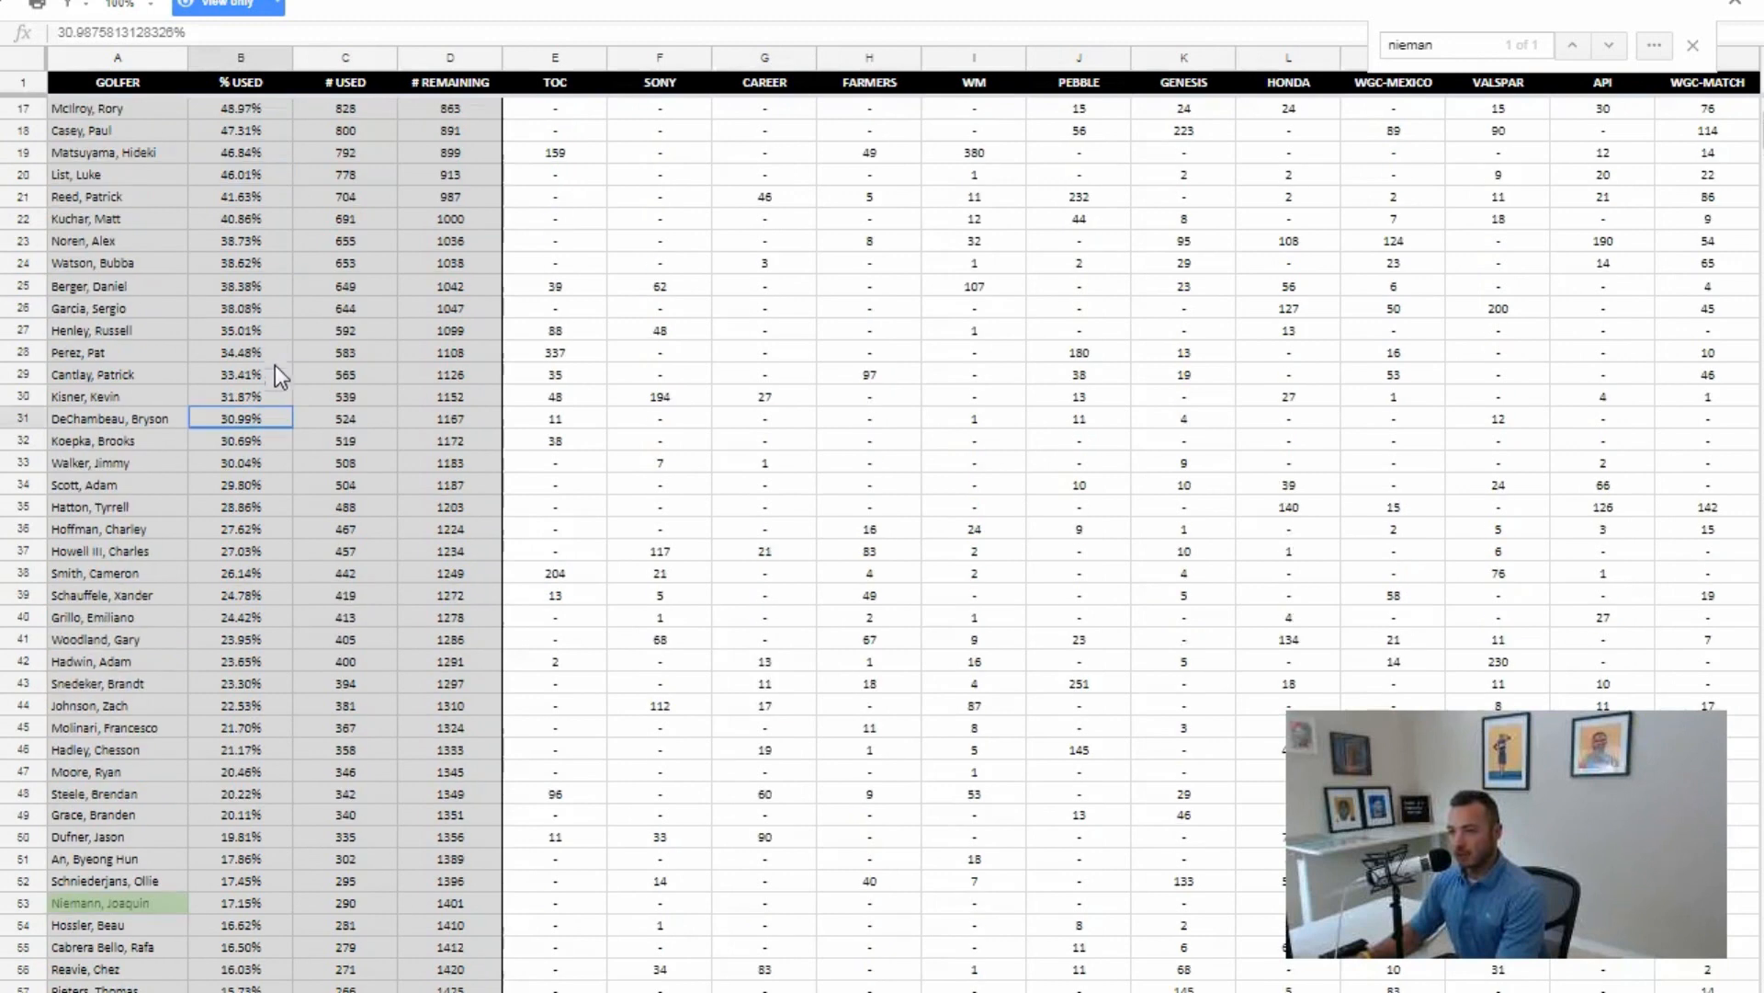
mouse_move(357, 553)
type("moli")
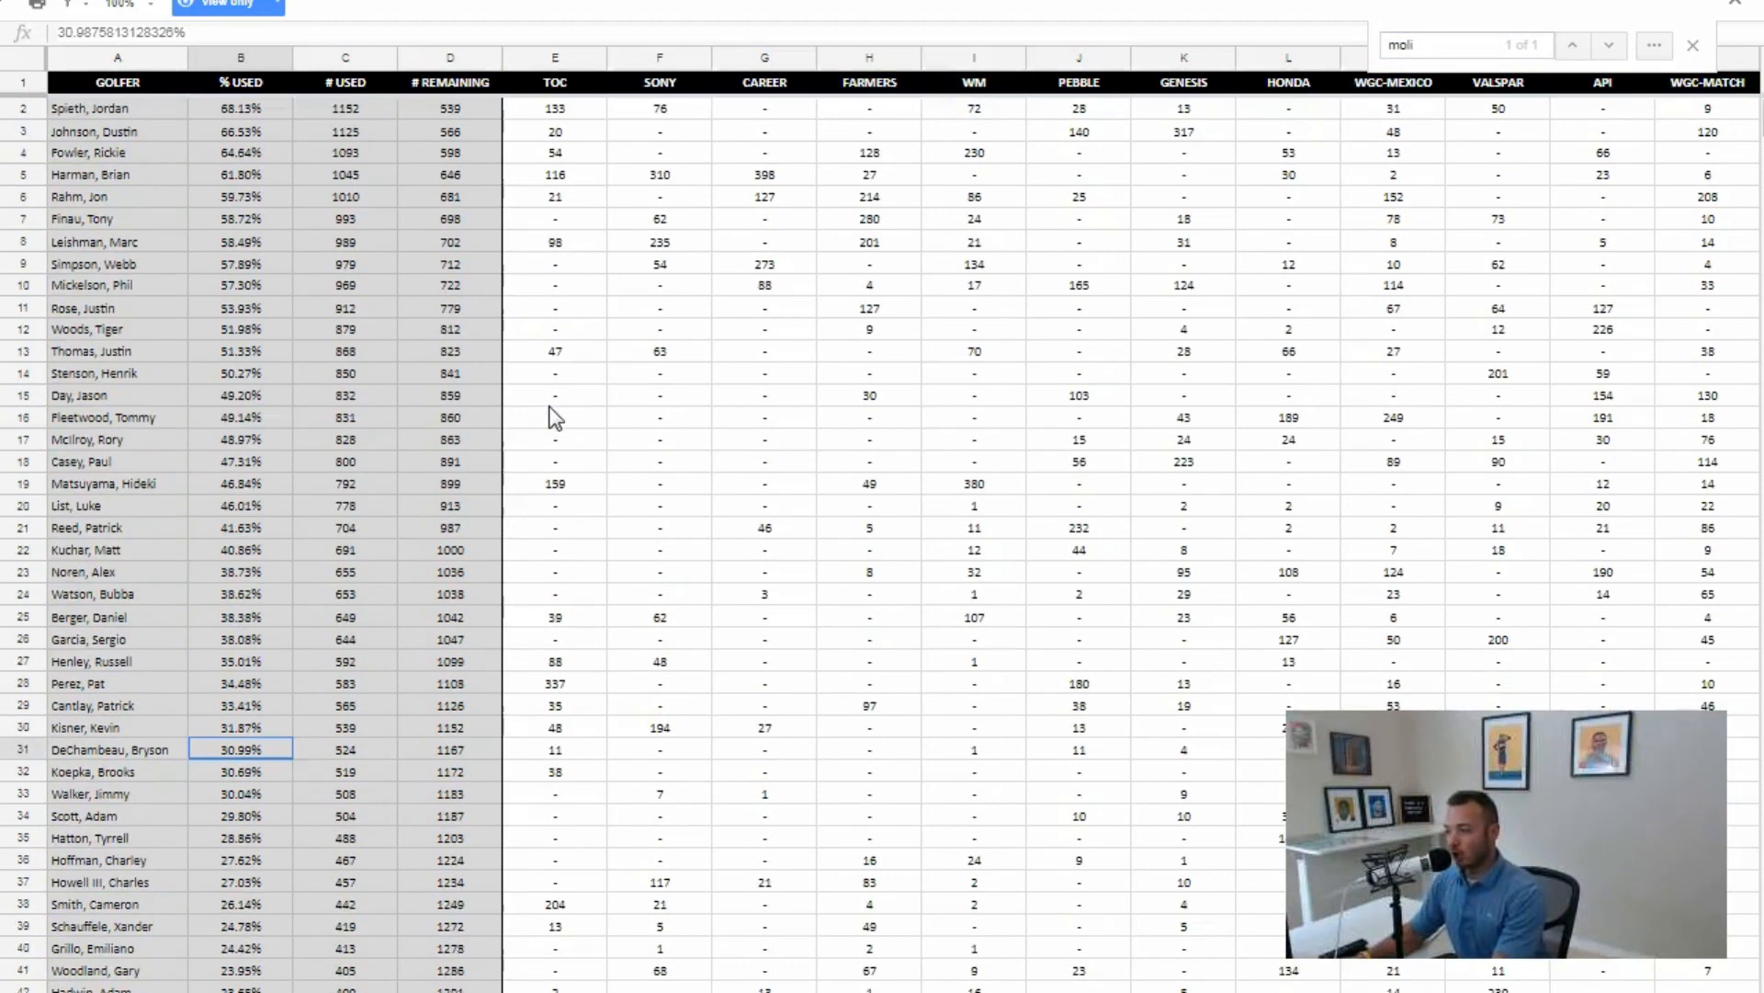
left_click(345, 395)
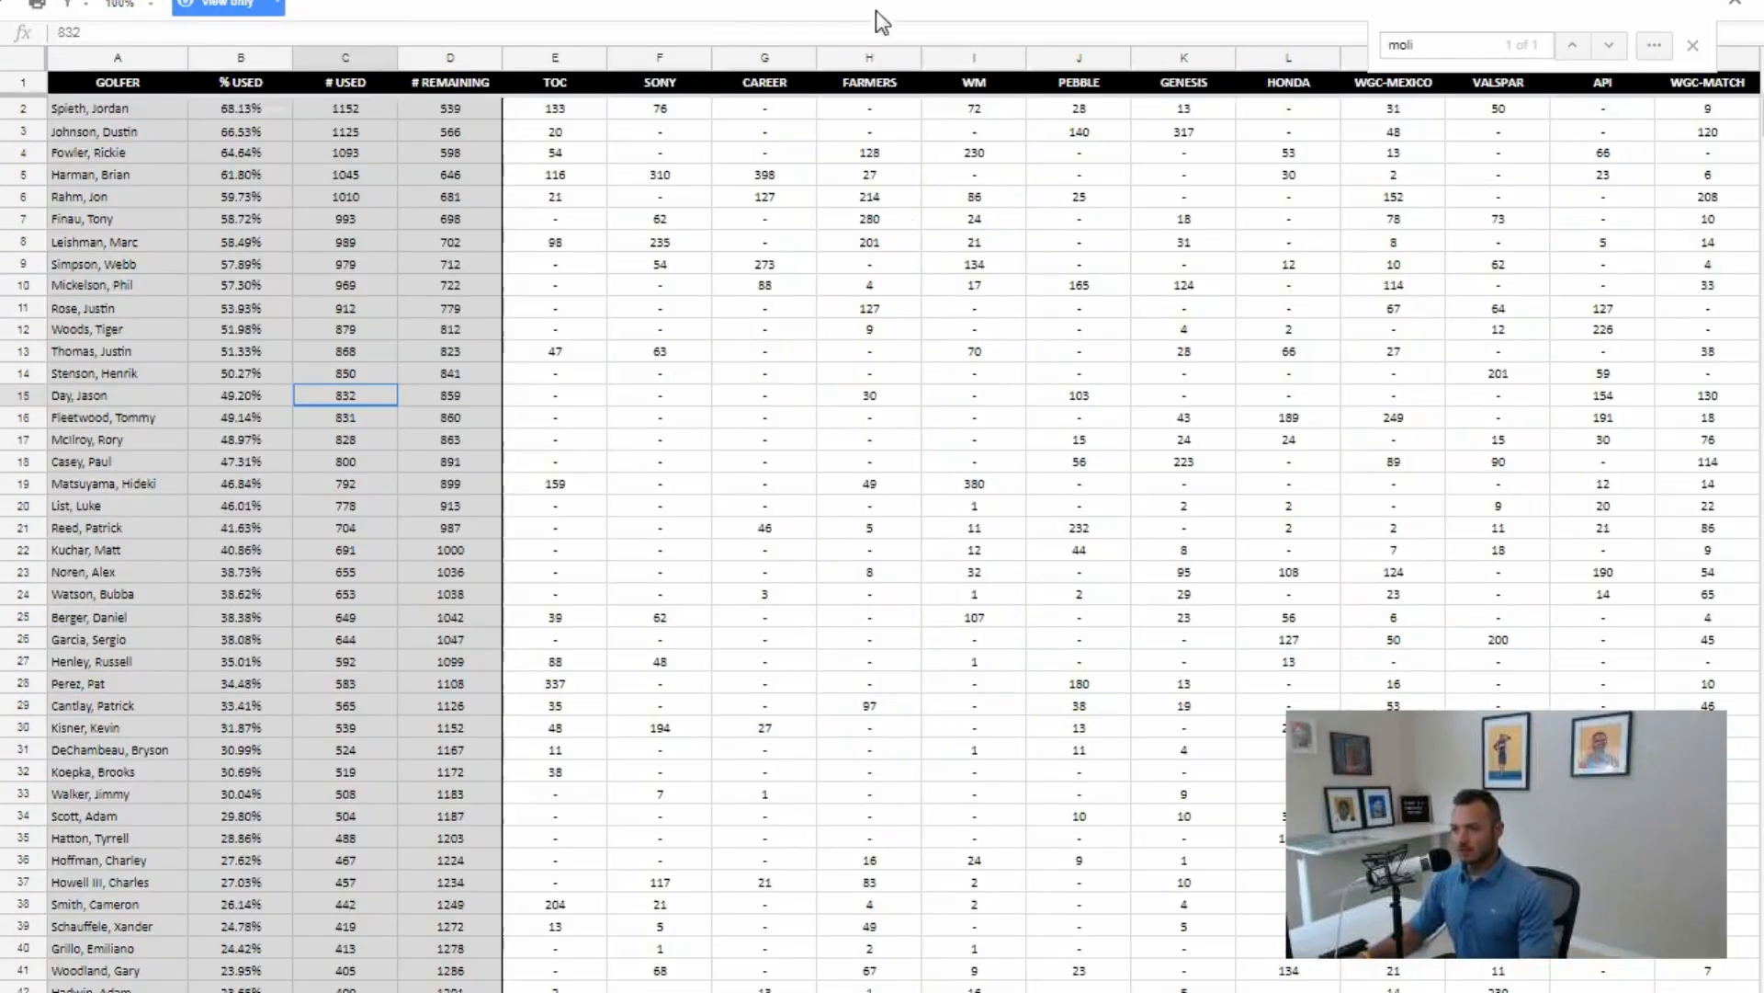
type("e")
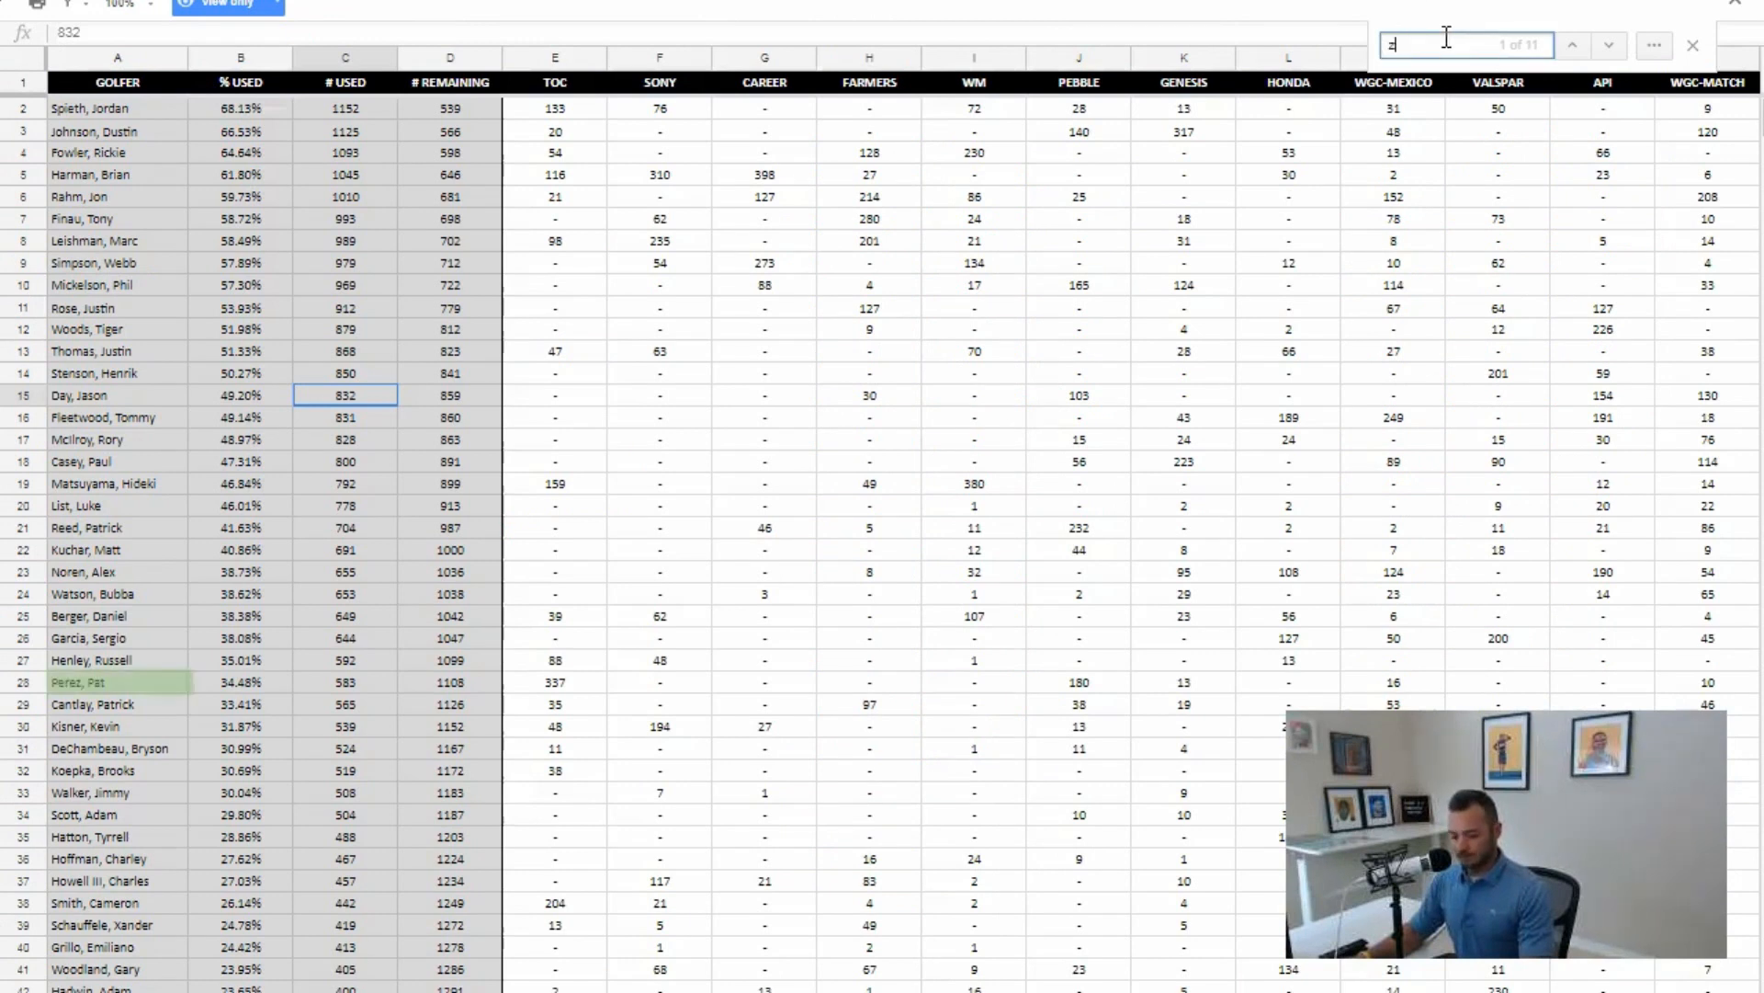
Type 'ach' into the picks tab's John Deere Classic golfer cell
type("ach")
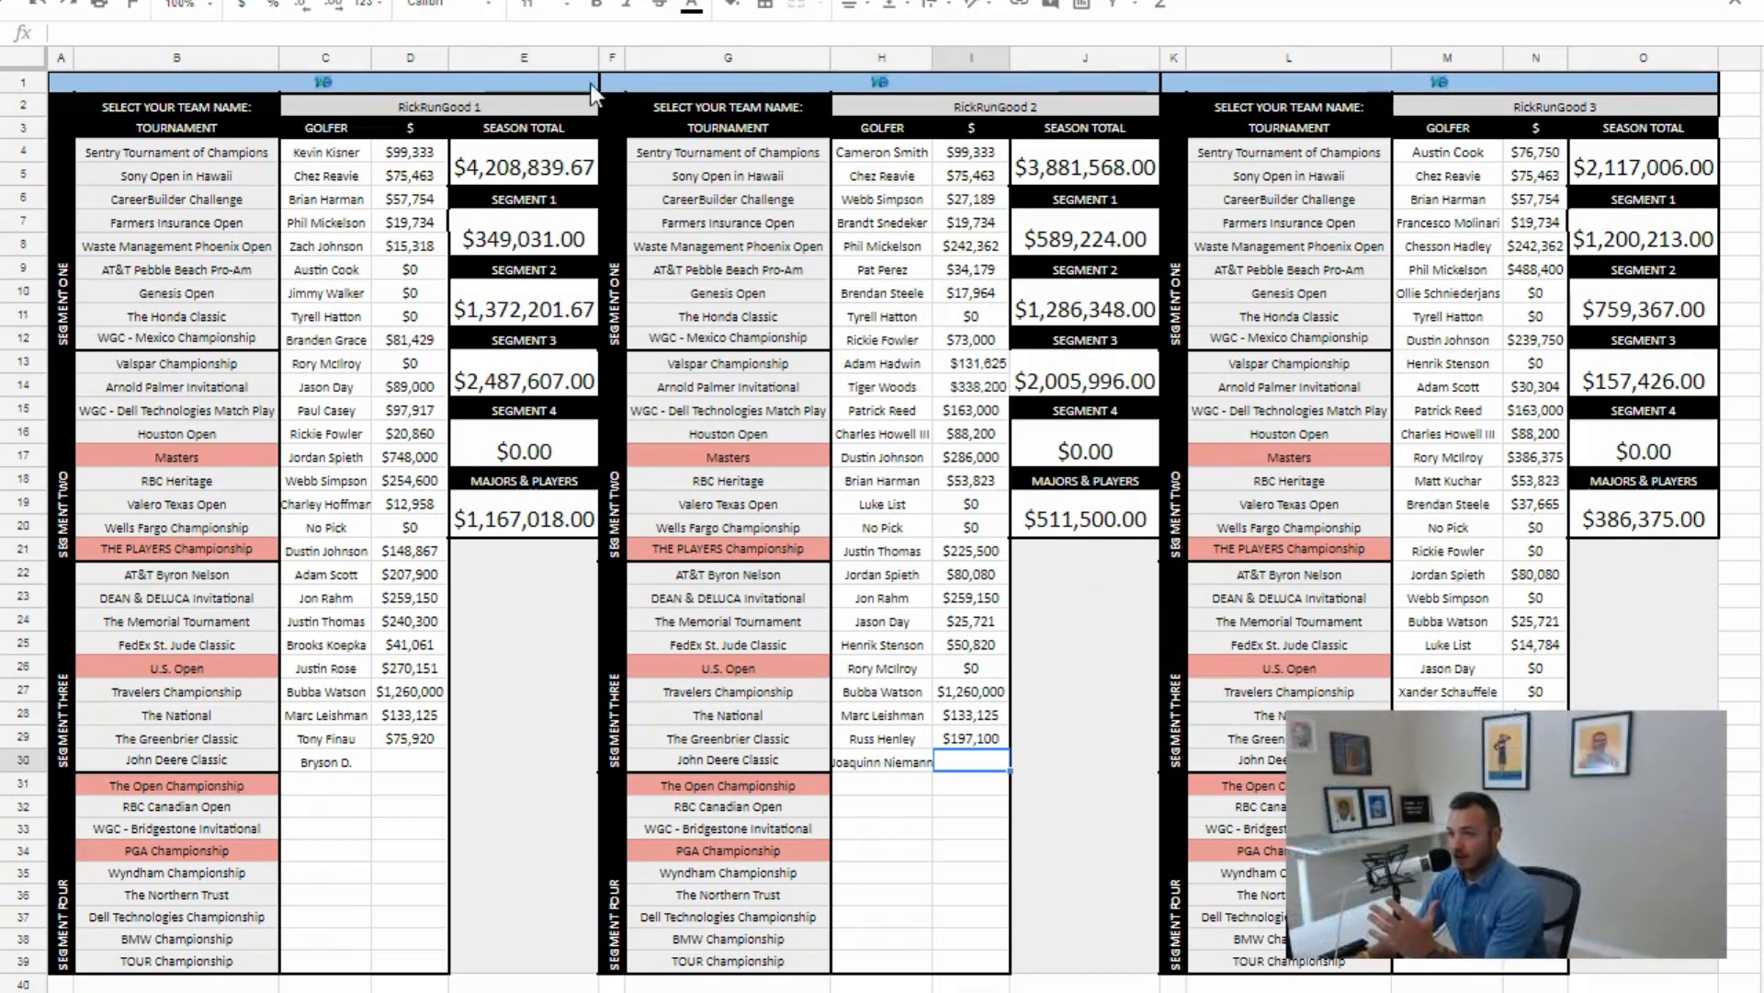
mouse_move(1181, 486)
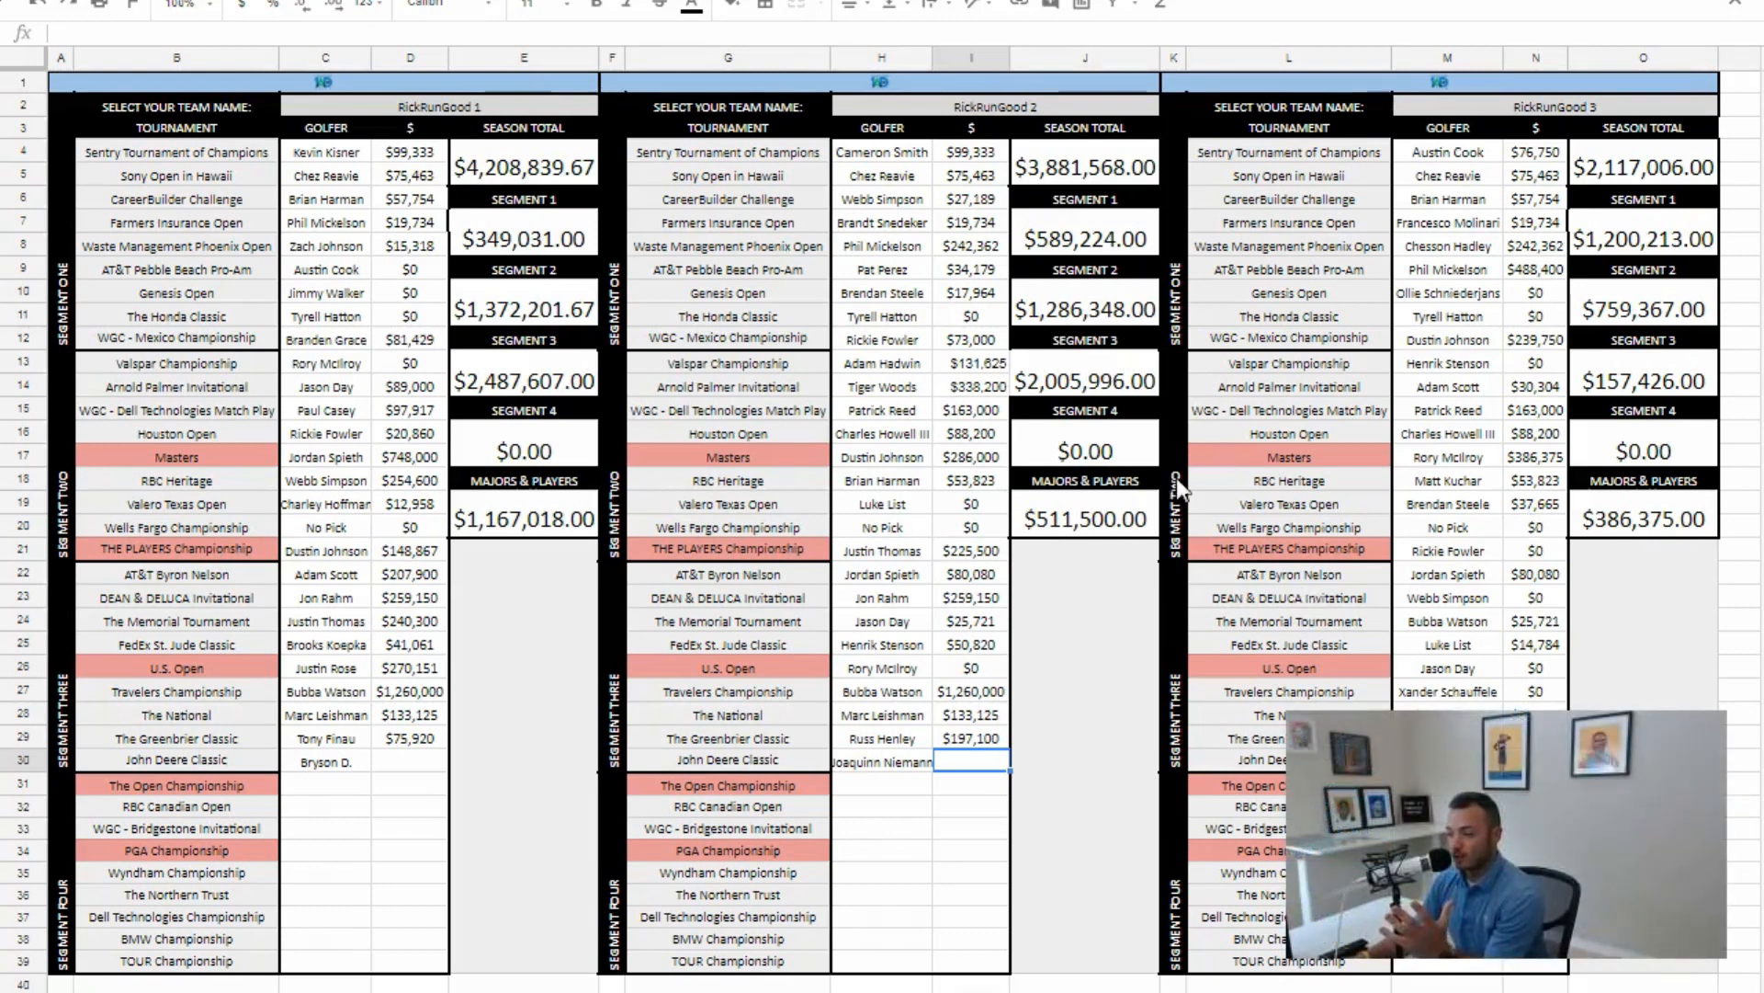
left_click(1448, 433)
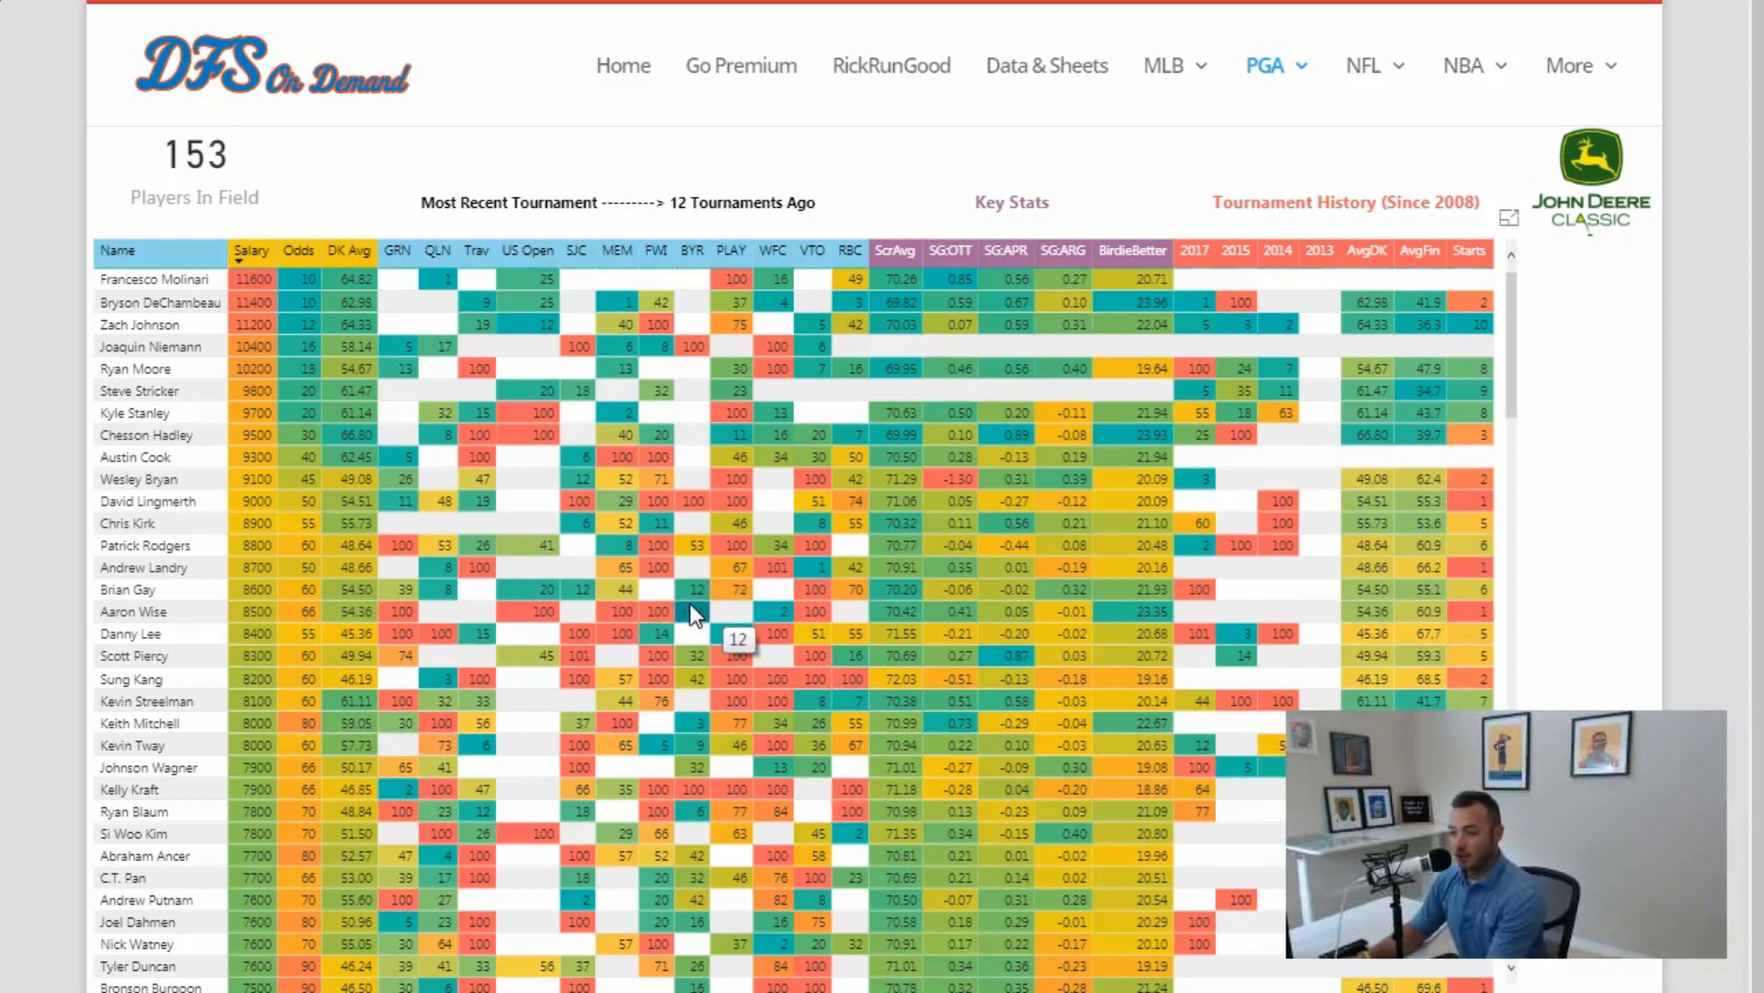
mouse_move(526, 698)
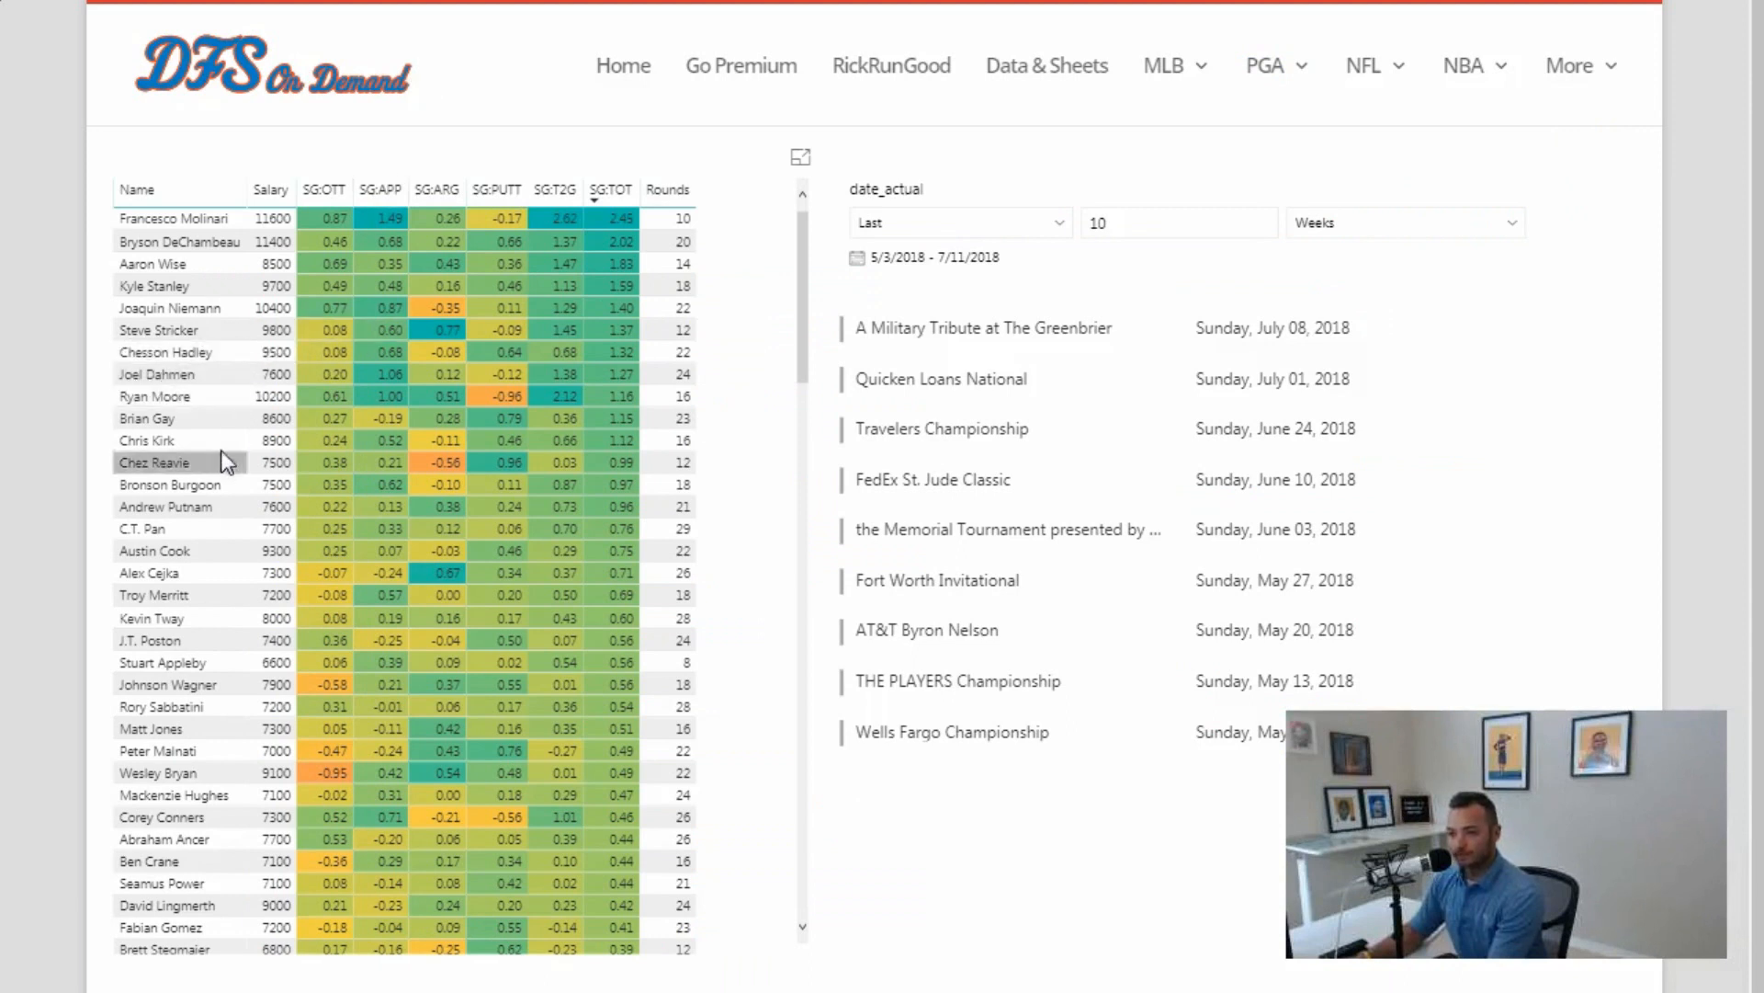
mouse_move(662, 411)
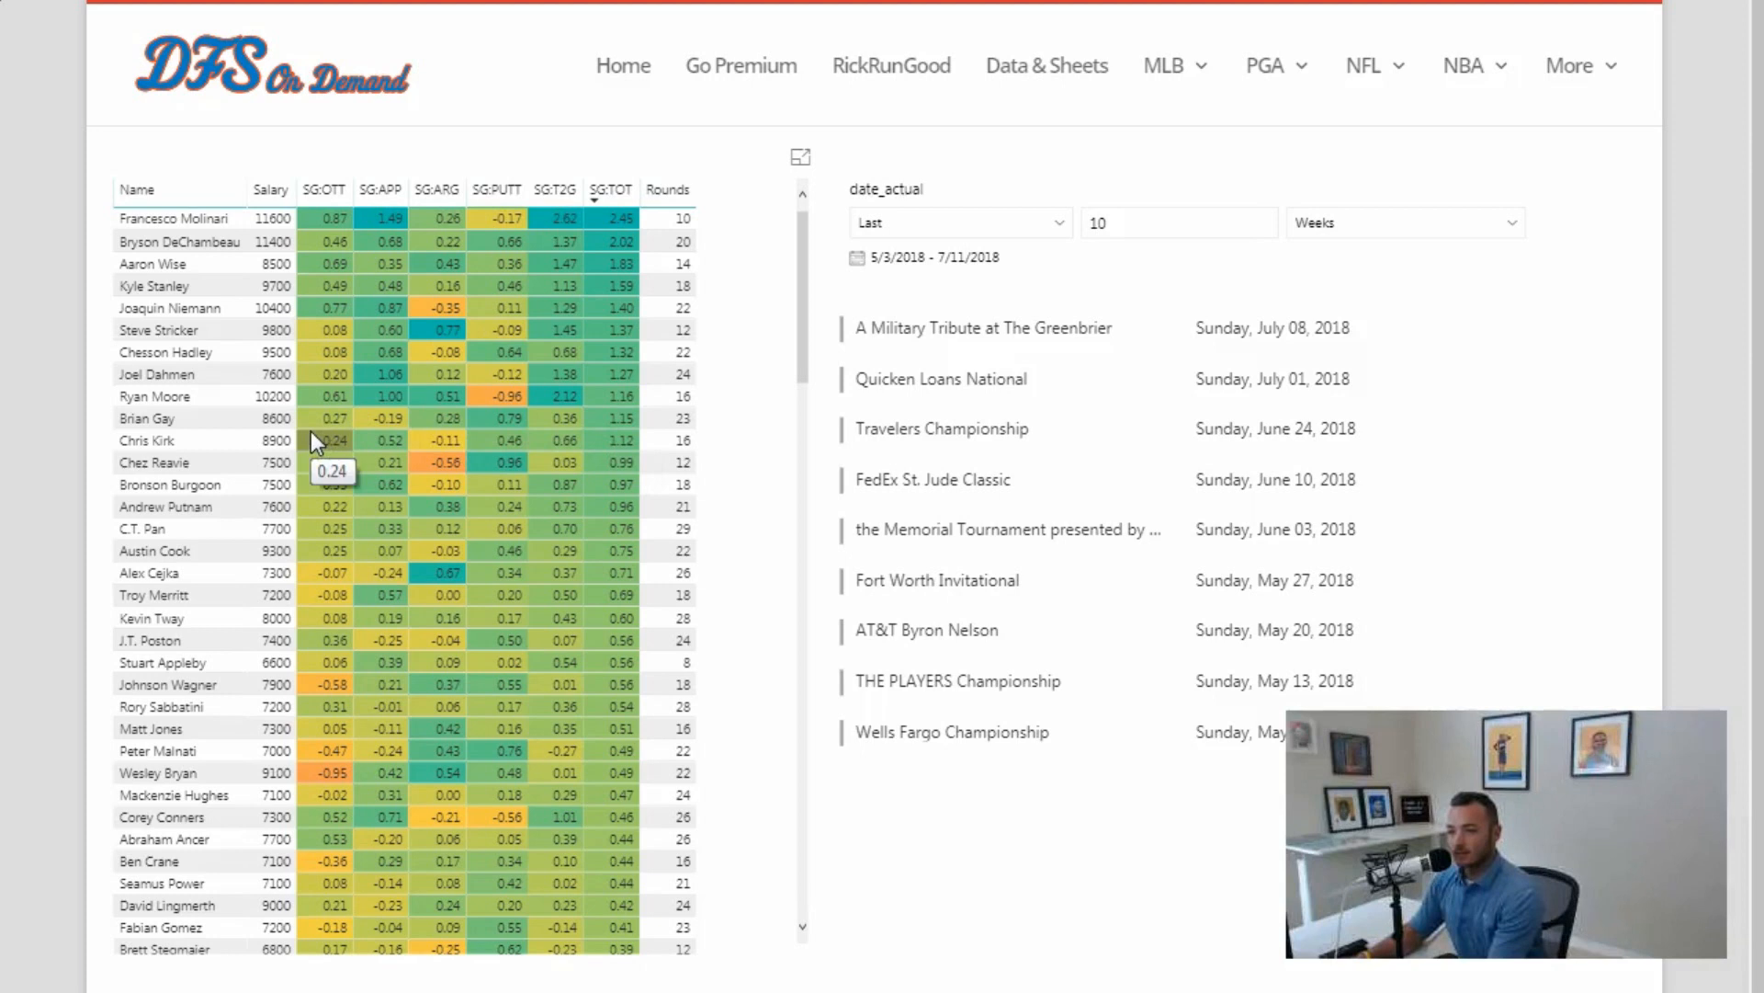
mouse_move(67, 341)
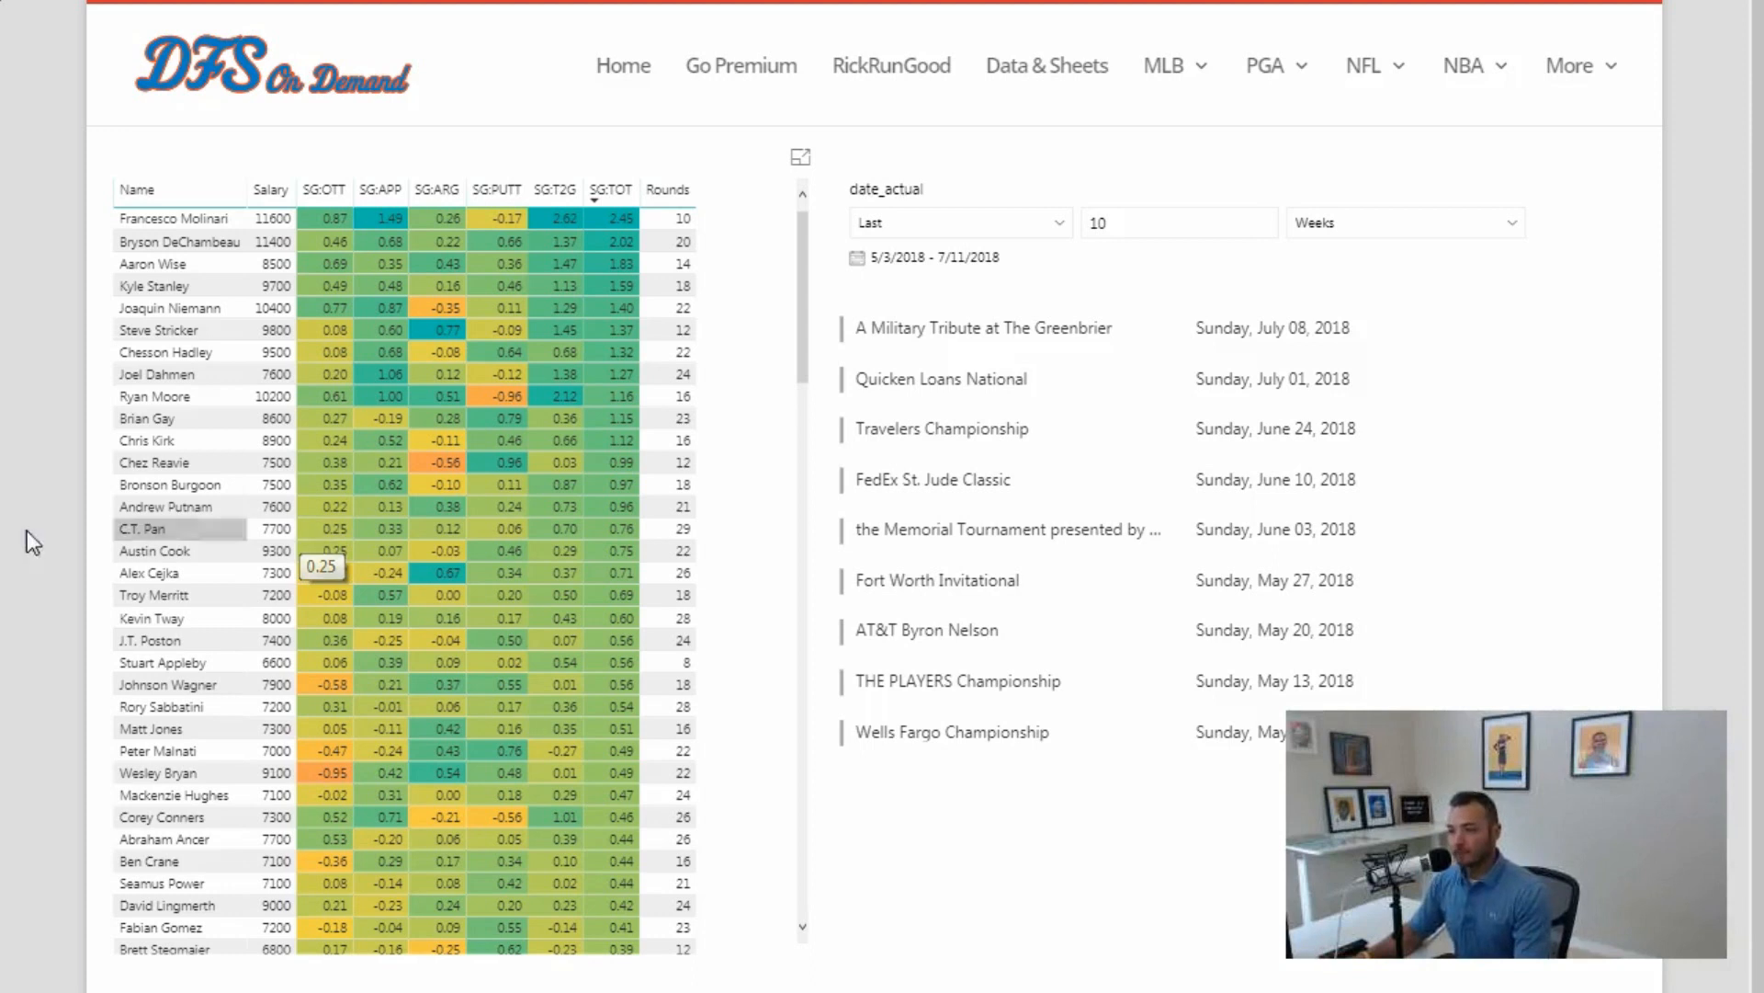
mouse_move(68, 350)
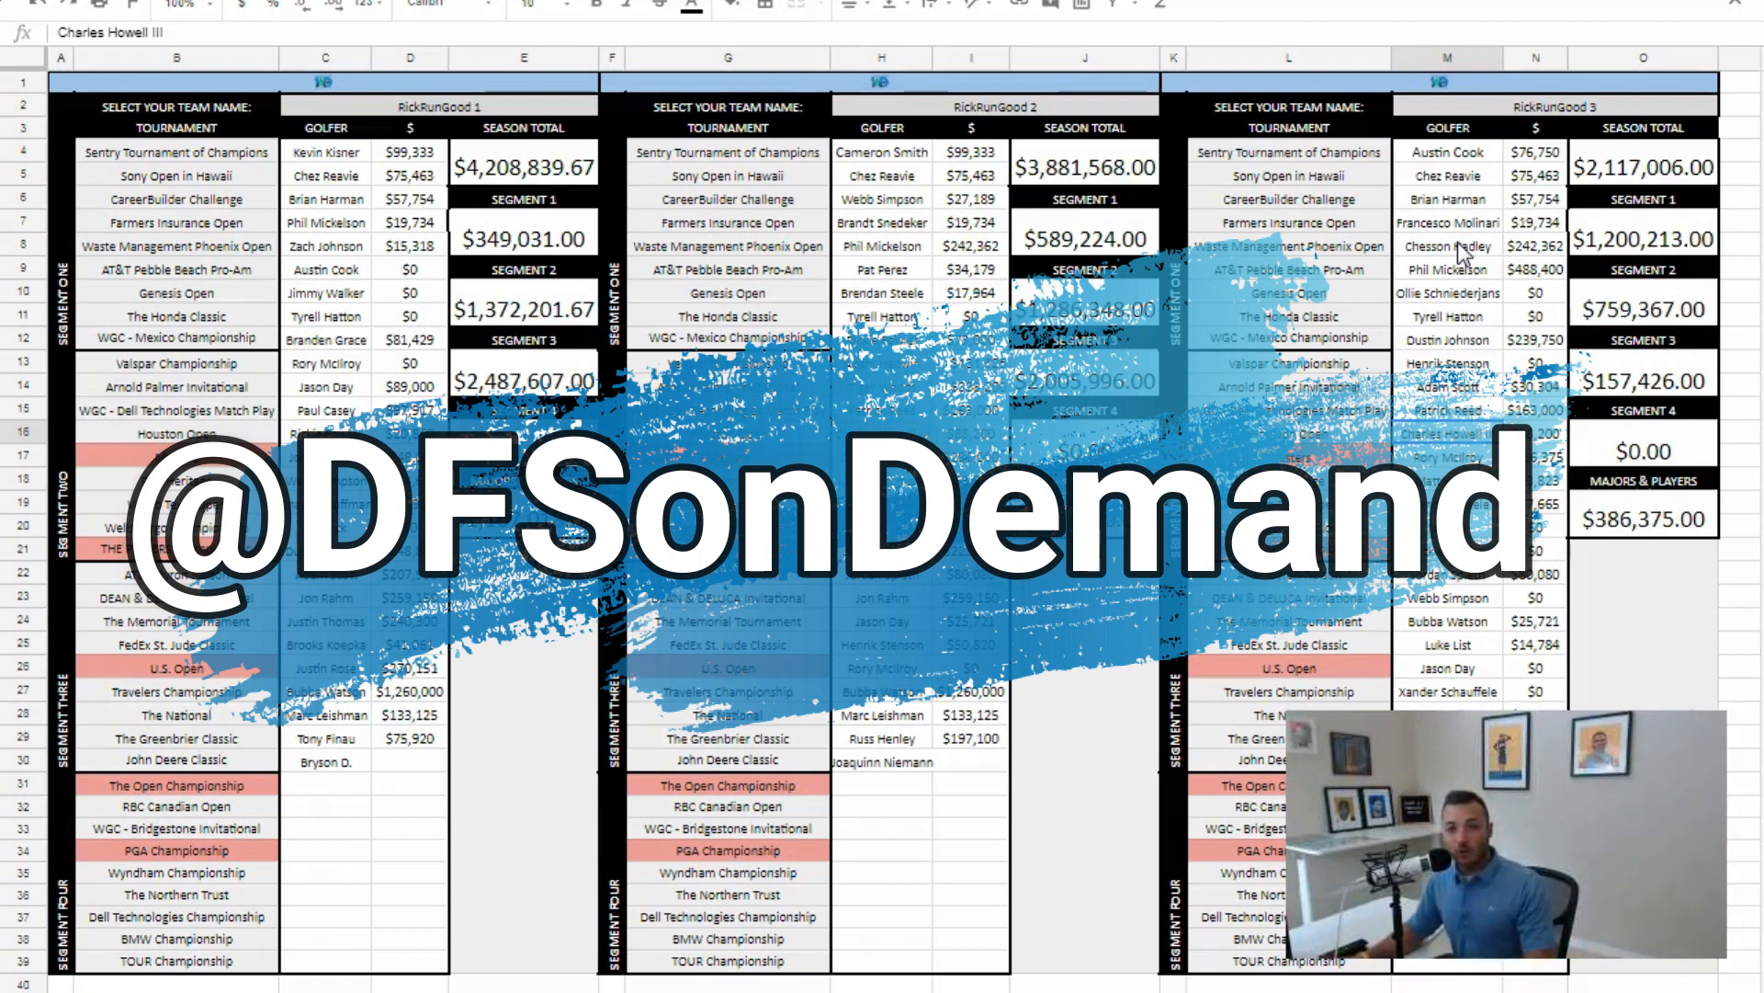
mouse_move(670, 723)
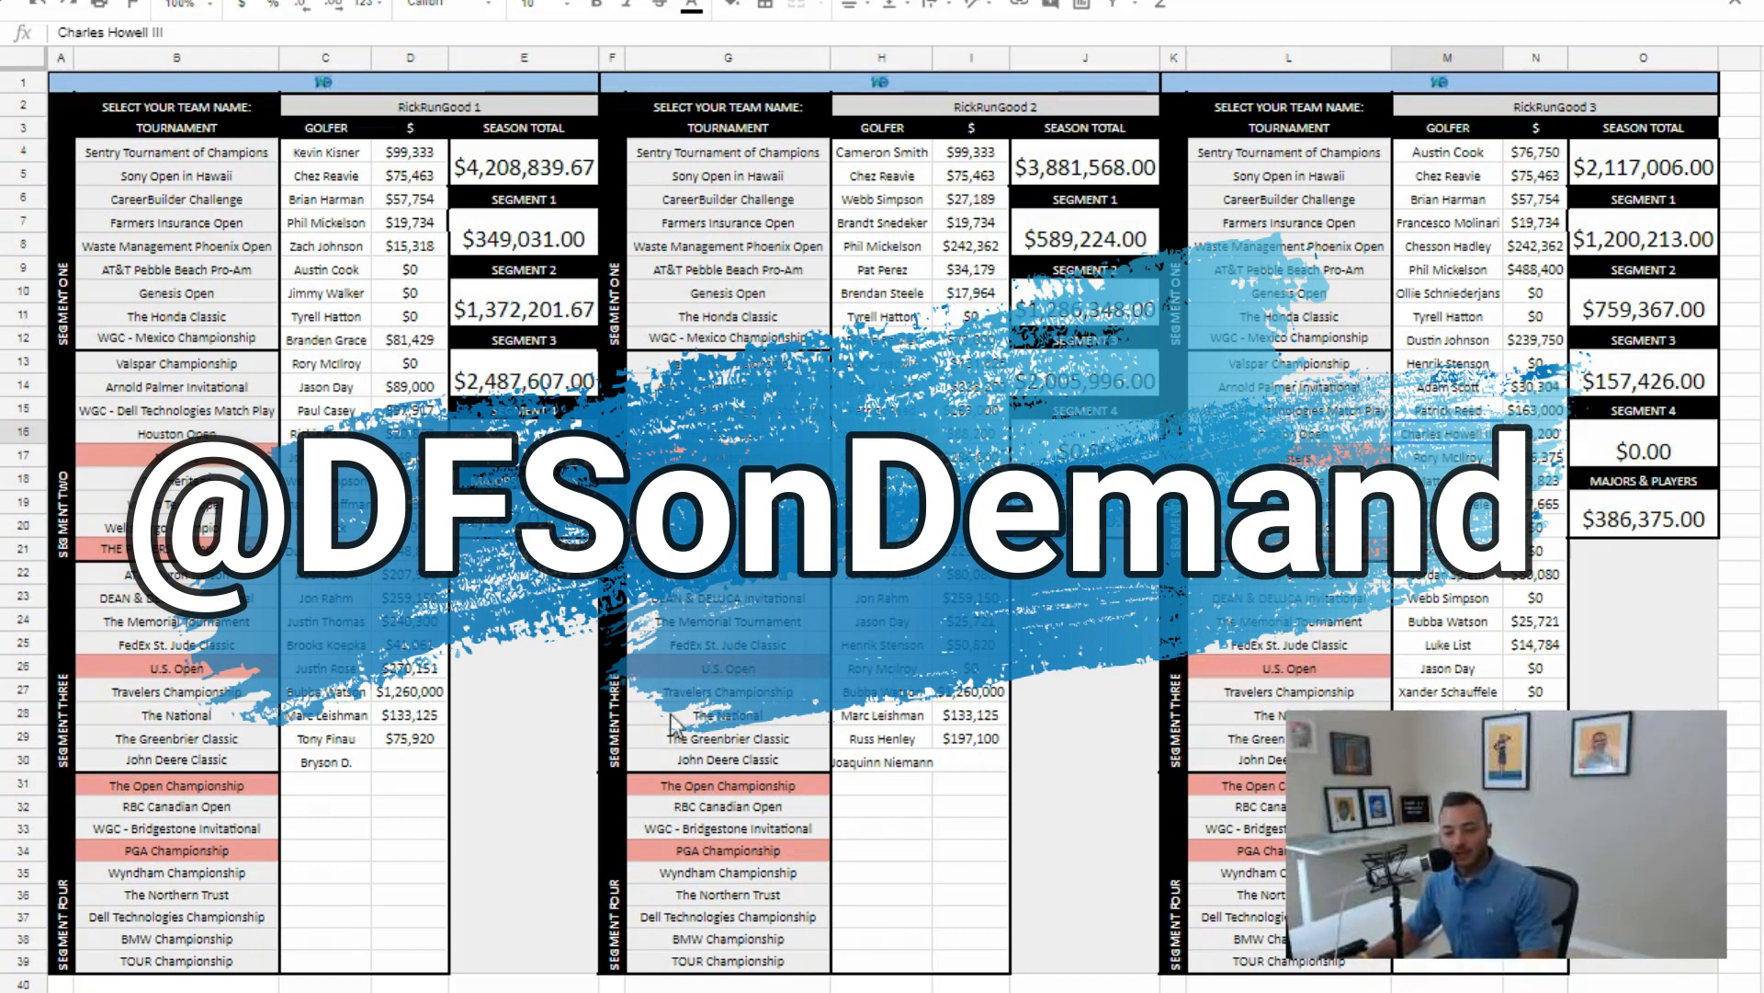